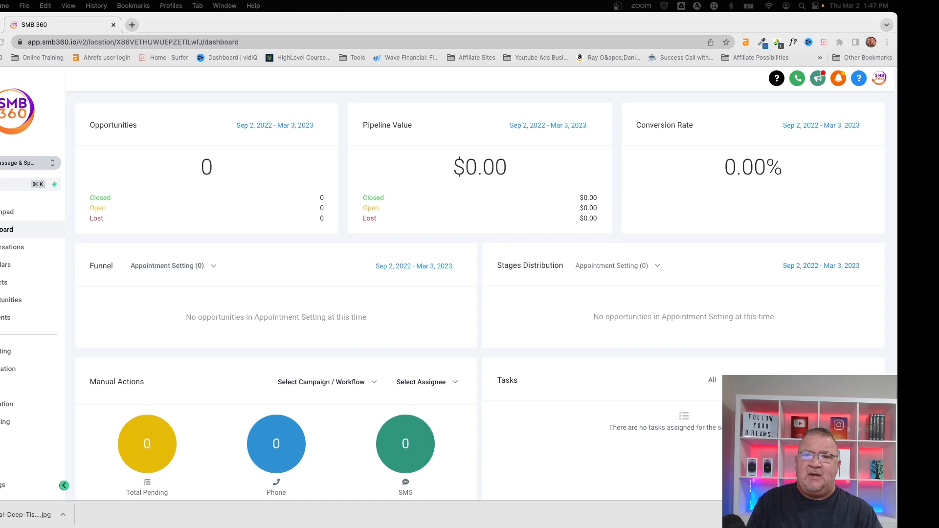
{"action": "mouse_move", "coordinate": [109, 274]}
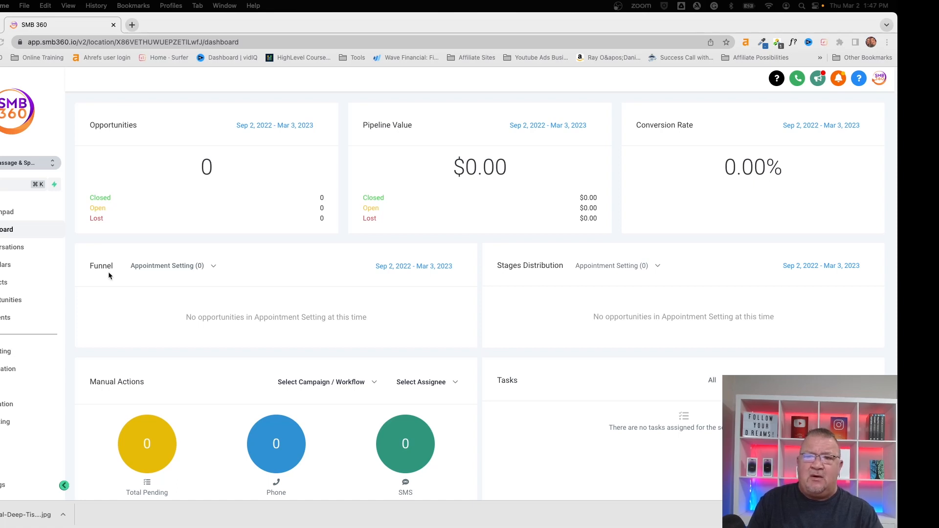
{"action": "mouse_move", "coordinate": [129, 237]}
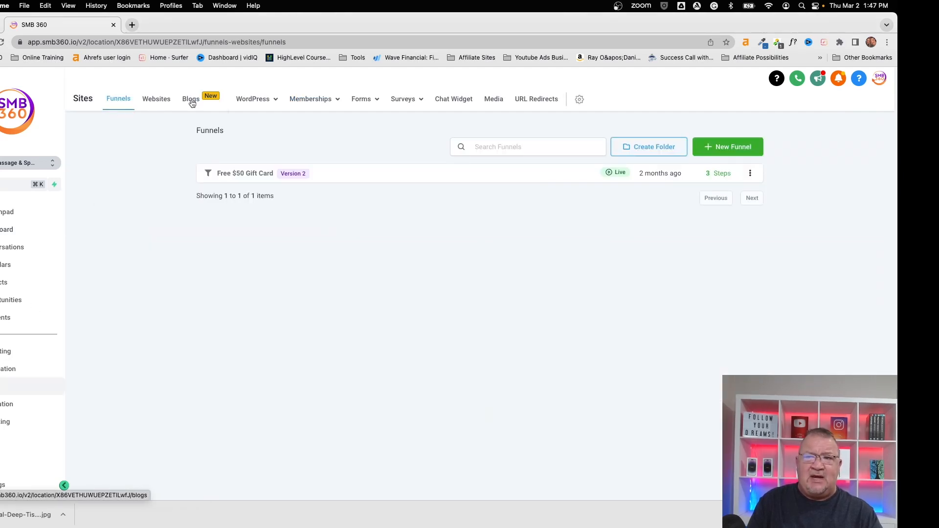
{"action": "mouse_move", "coordinate": [202, 107]}
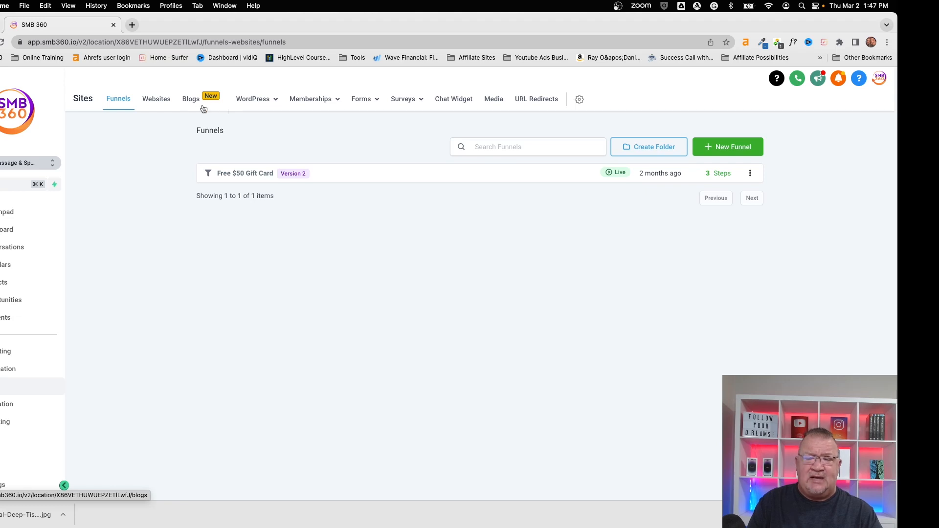
{"action": "mouse_move", "coordinate": [190, 104]}
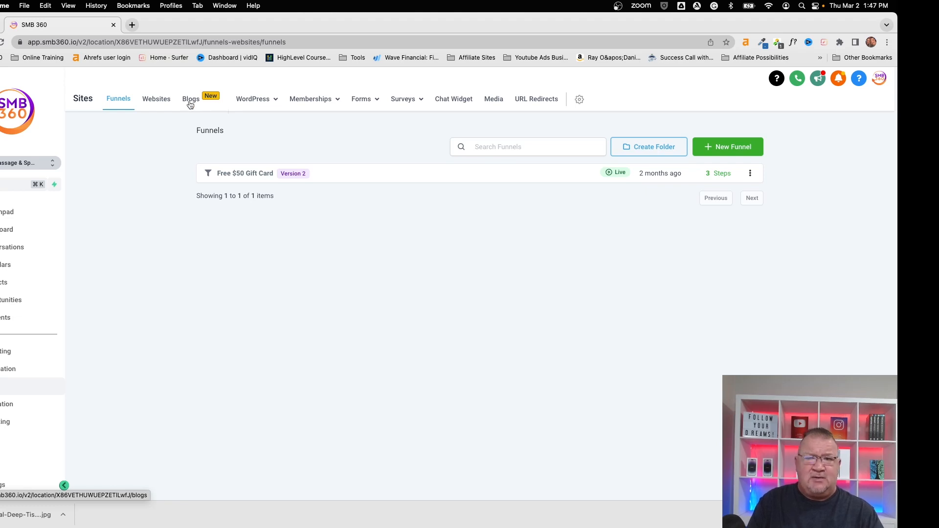
{"action": "mouse_move", "coordinate": [156, 99]}
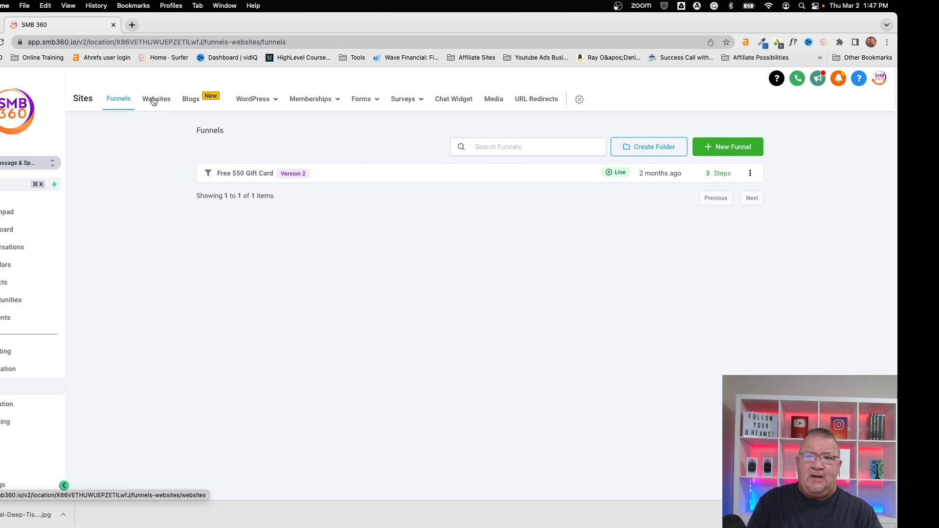
- Show the websites list with Complete Massage and Spa, Simple Website and Full Website
{"action": "left_click", "coordinate": [156, 99]}
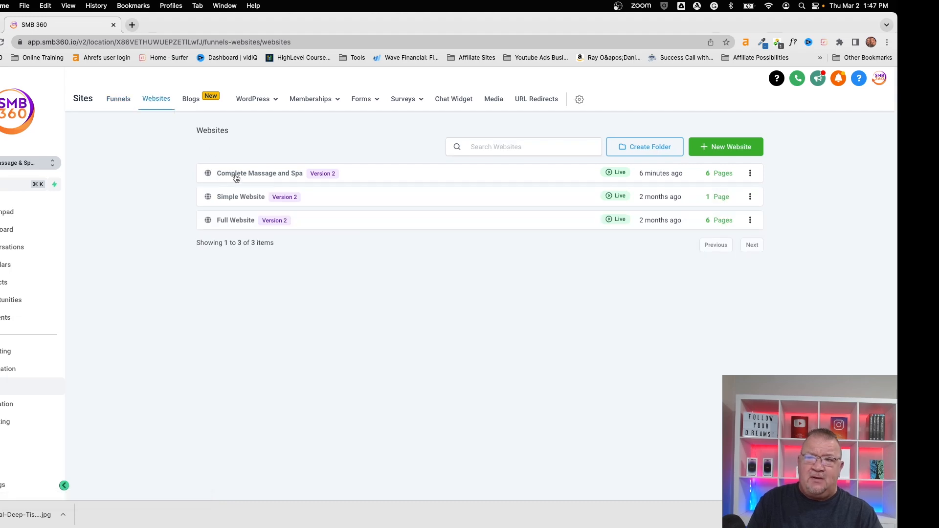
{"action": "mouse_move", "coordinate": [278, 173]}
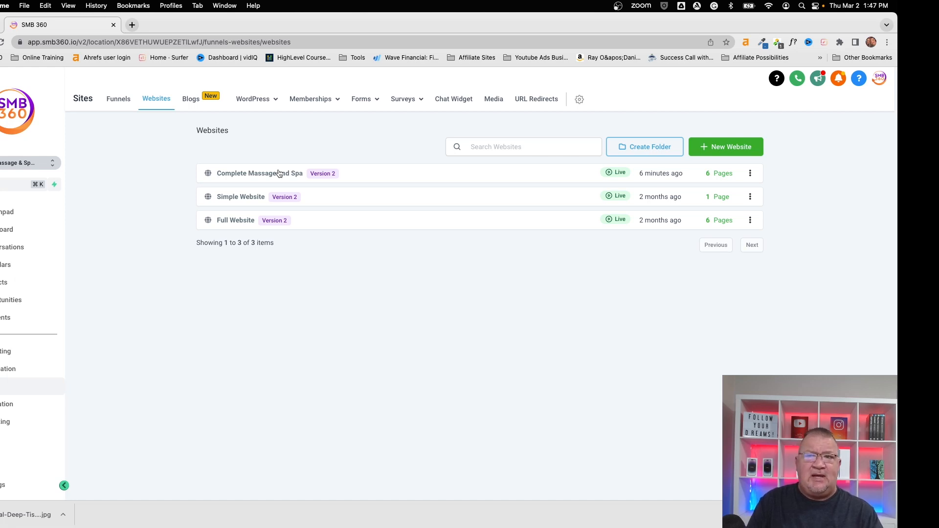
{"action": "mouse_move", "coordinate": [190, 99]}
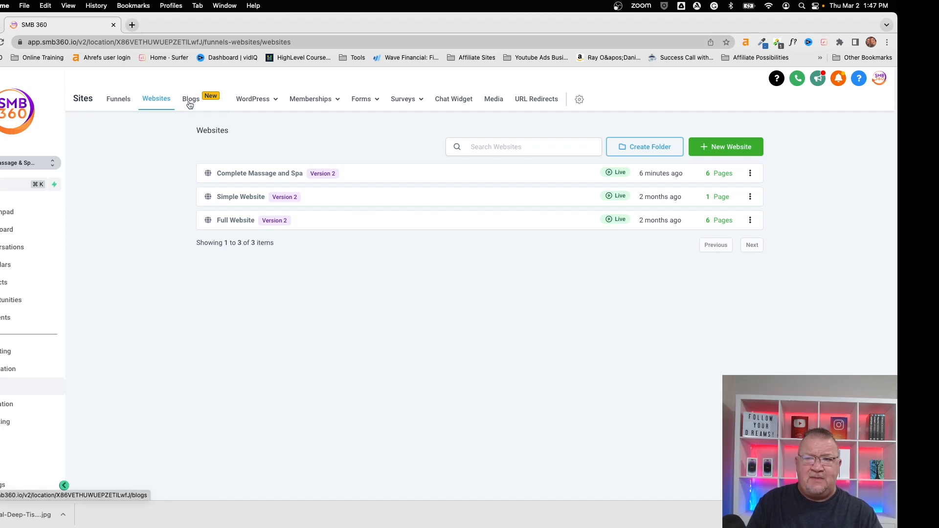
- Go to Blogs and start a new blog post form
{"action": "left_click", "coordinate": [190, 99]}
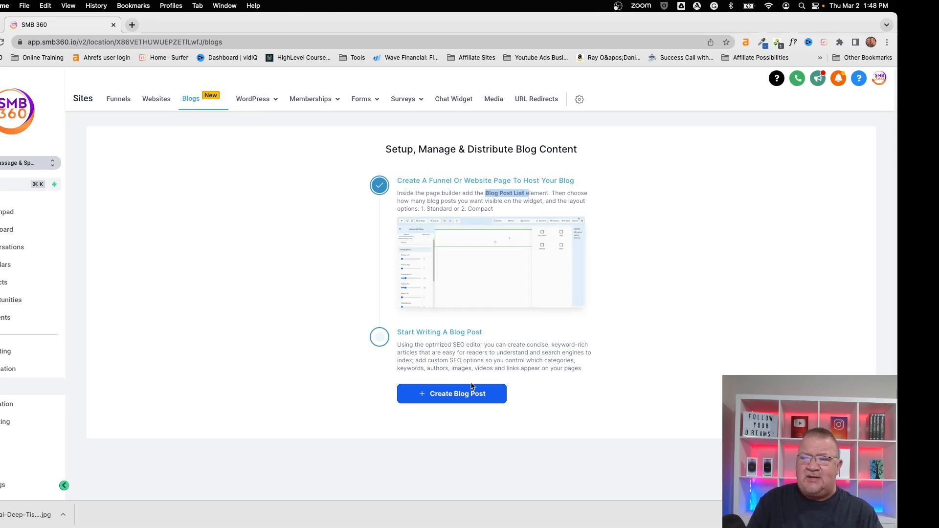
{"action": "left_click", "coordinate": [451, 393]}
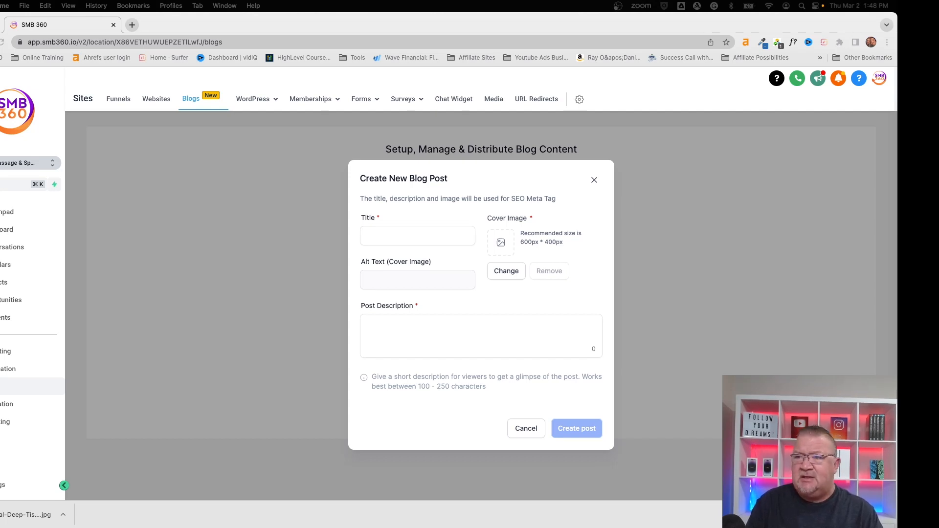
- Title the post 'Clinical Deep Tissue Massage' with its massage cover image and matching alt text
{"action": "left_click", "coordinate": [418, 235]}
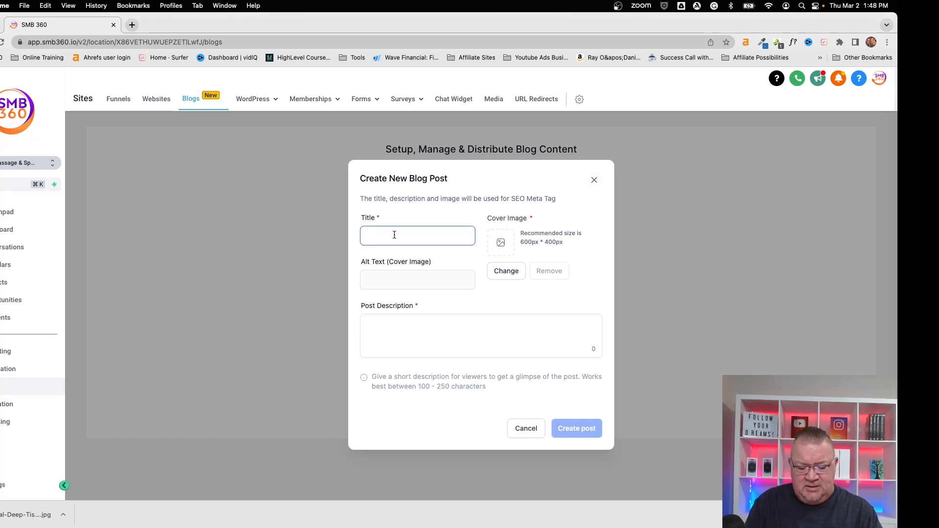
{"action": "type", "text": "Clinical Deep Tissue Massage"}
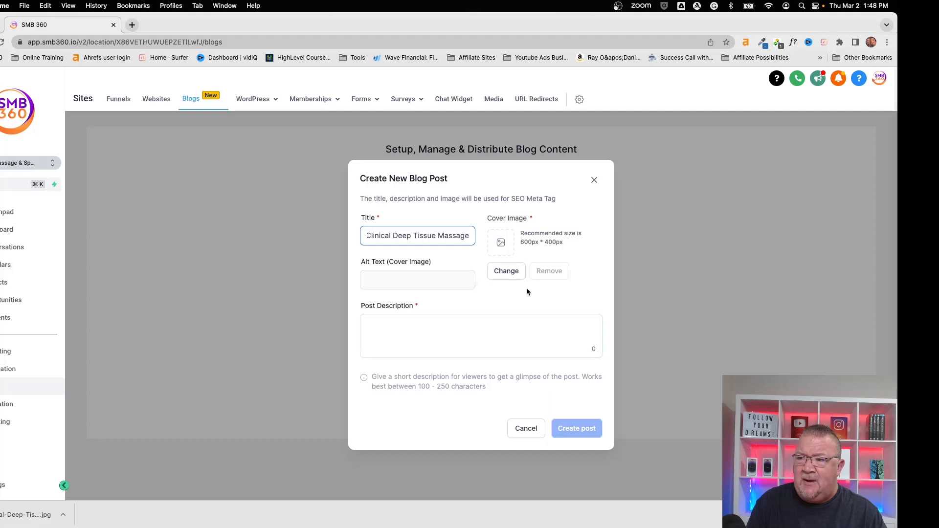
{"action": "left_click", "coordinate": [506, 270]}
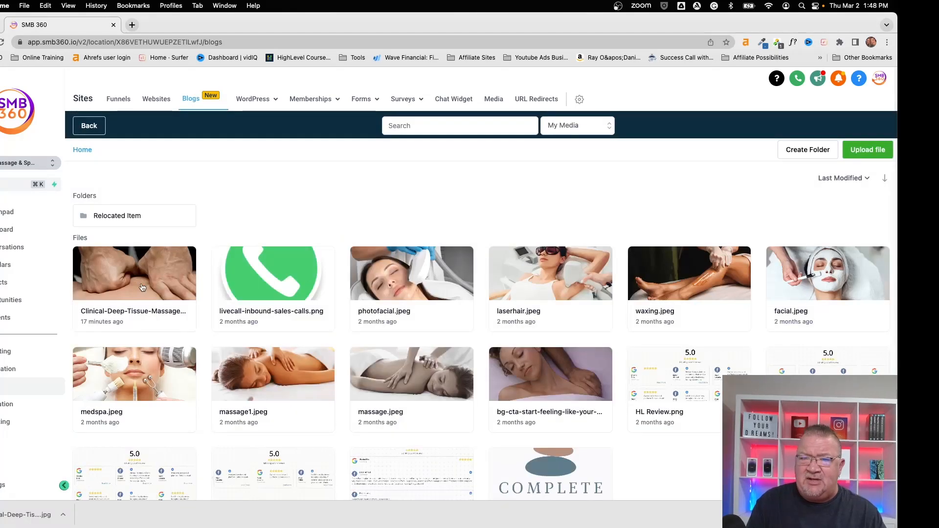
{"action": "left_click", "coordinate": [134, 273]}
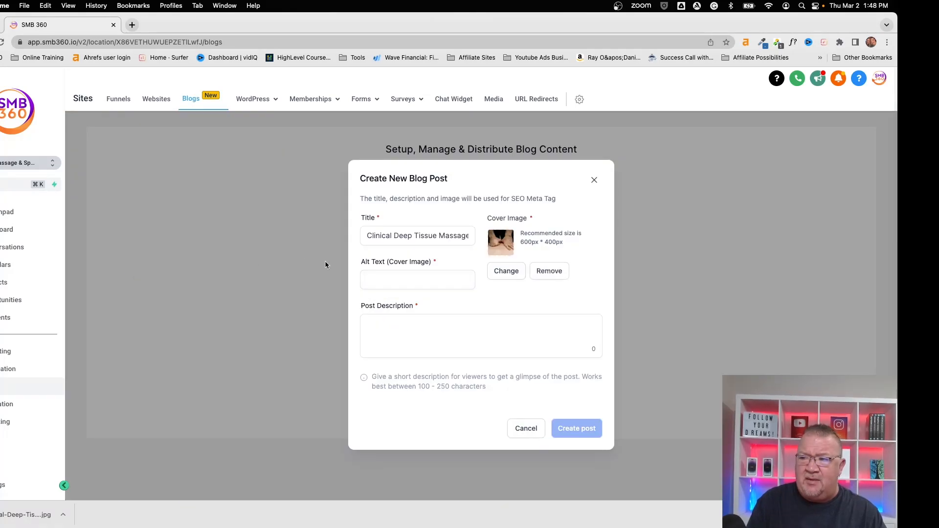
{"action": "left_click", "coordinate": [417, 279]}
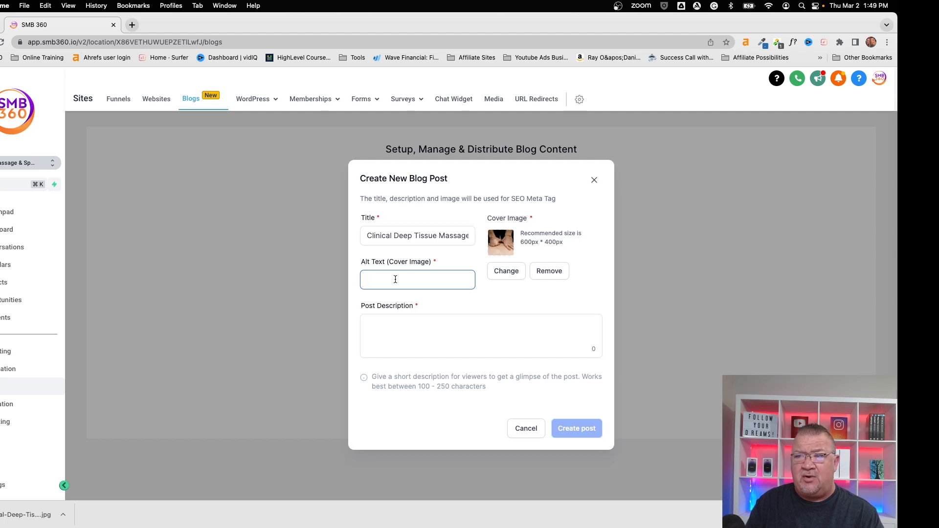
{"action": "type", "text": "Clinical Deep Tissue Massage"}
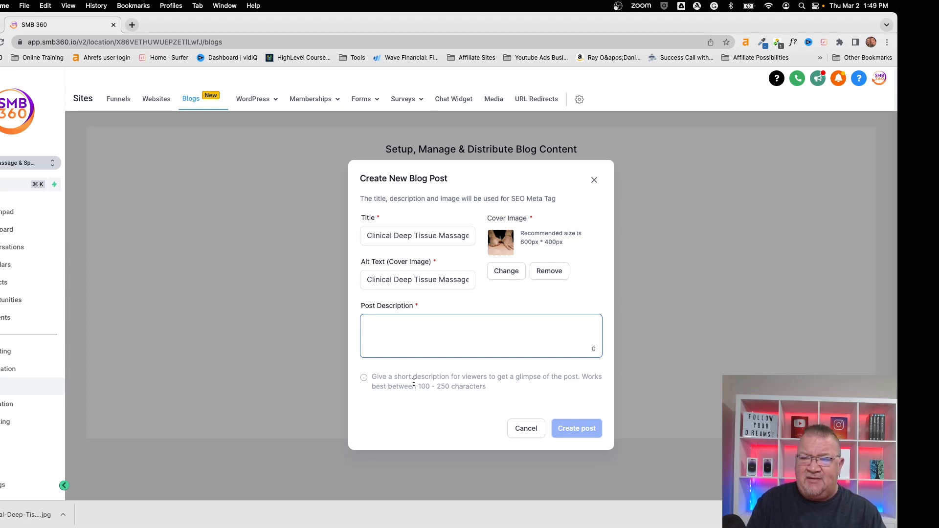
{"action": "mouse_move", "coordinate": [525, 377]}
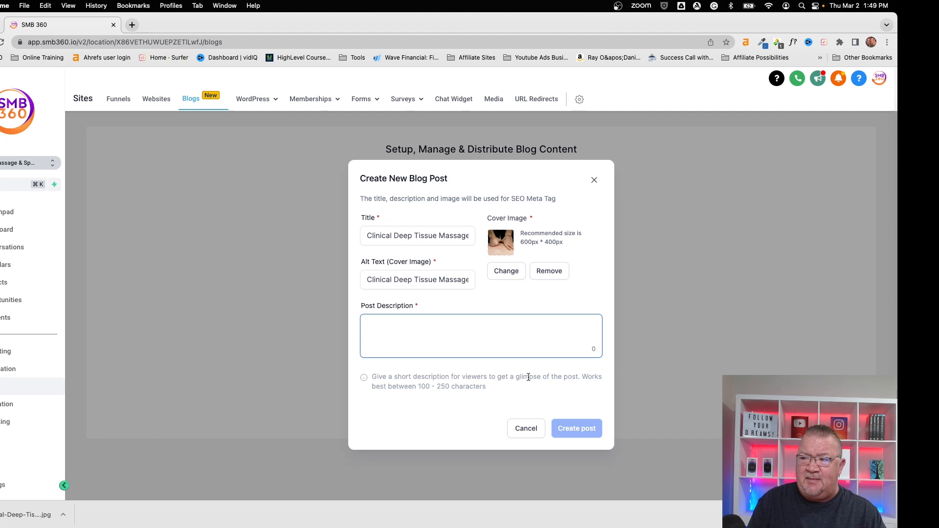
{"action": "mouse_move", "coordinate": [388, 398]}
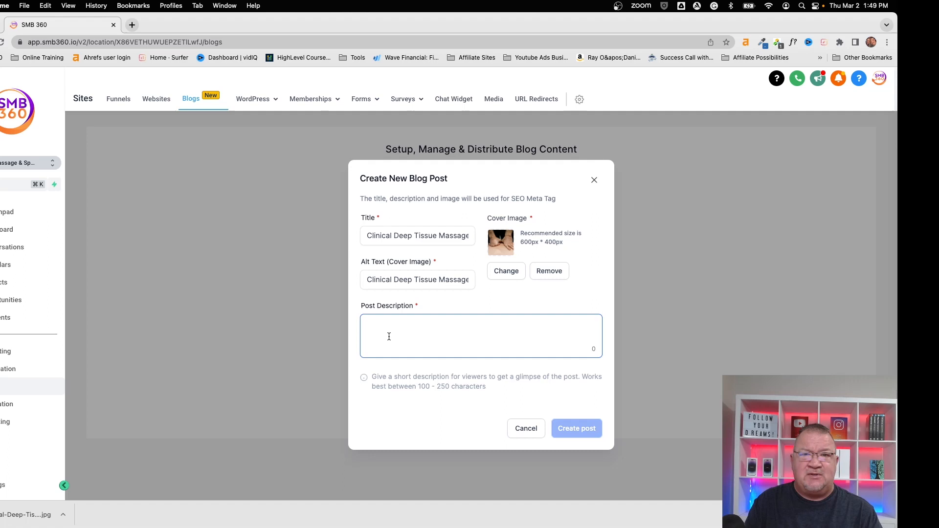
- Enter the description 'Clinical Deep Tissue Massage' and create the post
{"action": "type", "text": "Clinical Deep Tissue Massage"}
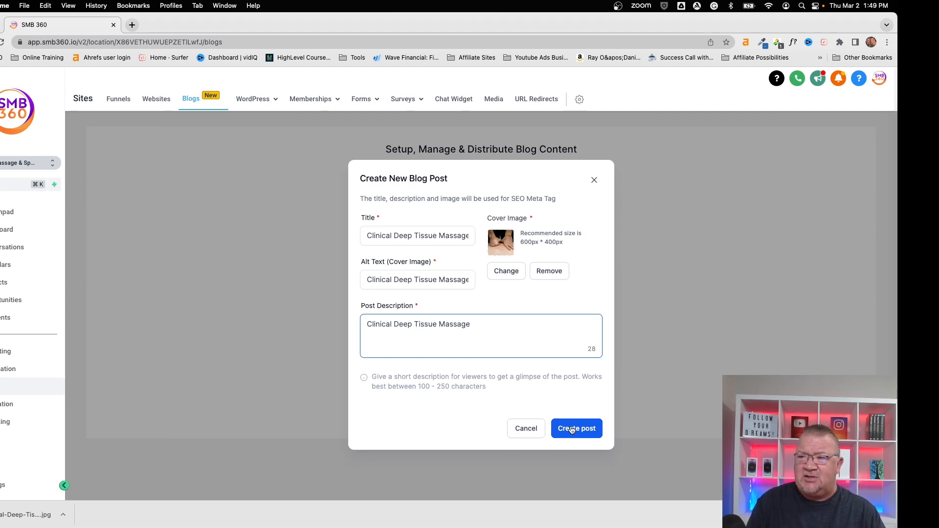
{"action": "left_click", "coordinate": [573, 428]}
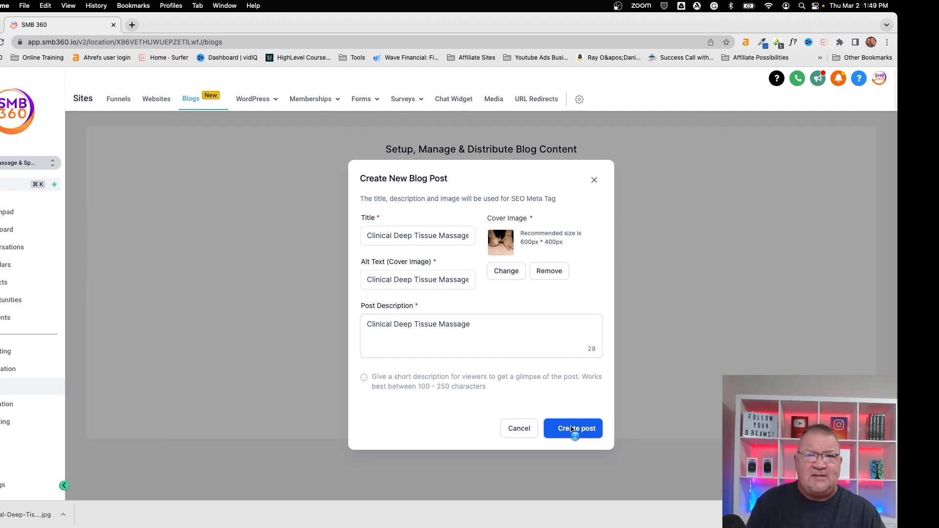
{"action": "left_click", "coordinate": [573, 428]}
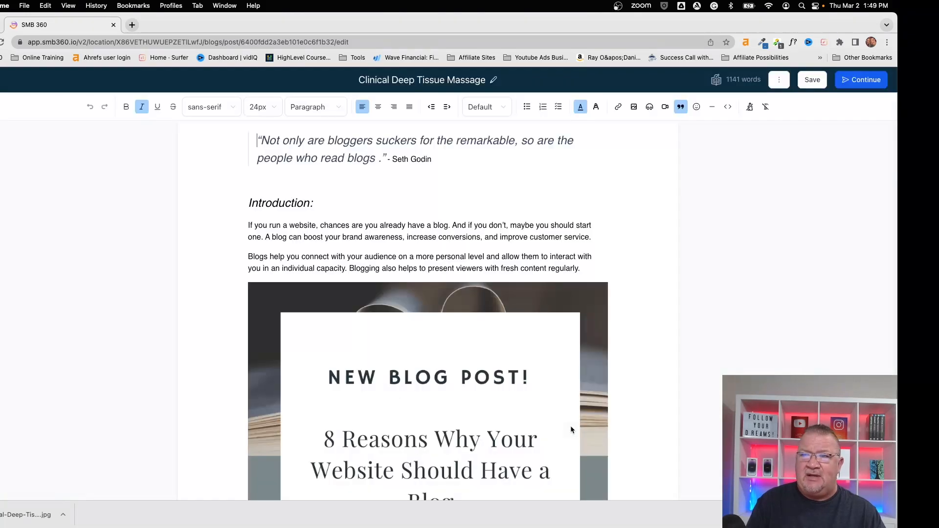
{"action": "mouse_move", "coordinate": [557, 408]}
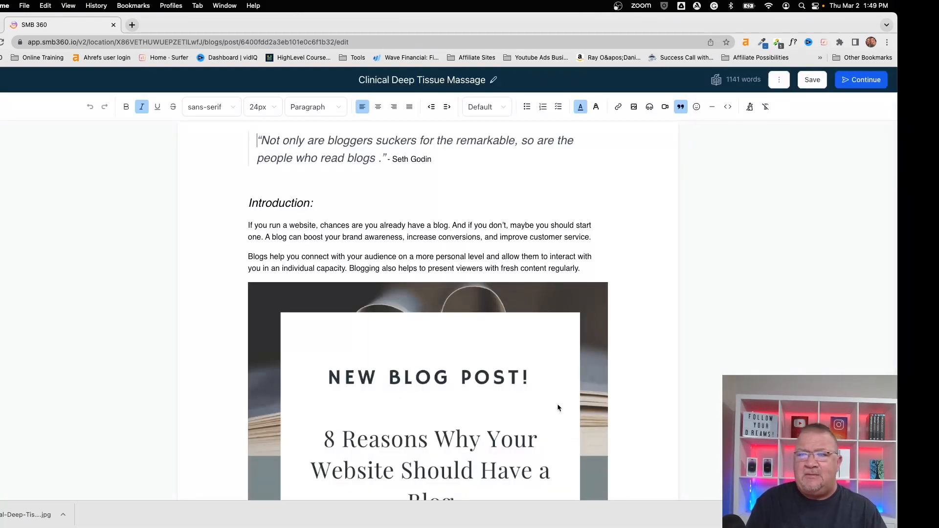
{"action": "mouse_move", "coordinate": [624, 364]}
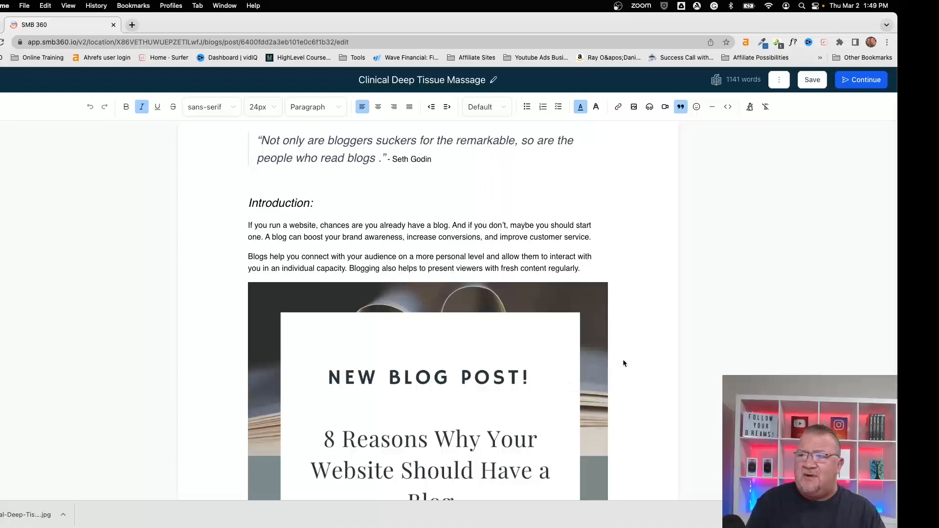
- Remove the template sample article, leaving the post body empty
{"action": "scroll", "scroll_direction": "down", "scroll_amount": 3}
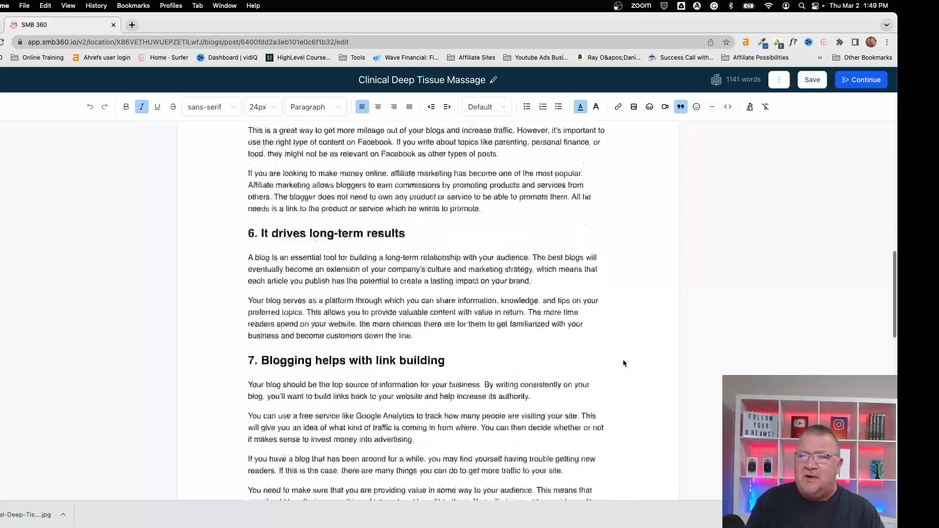
{"action": "scroll", "scroll_direction": "down", "scroll_amount": 3}
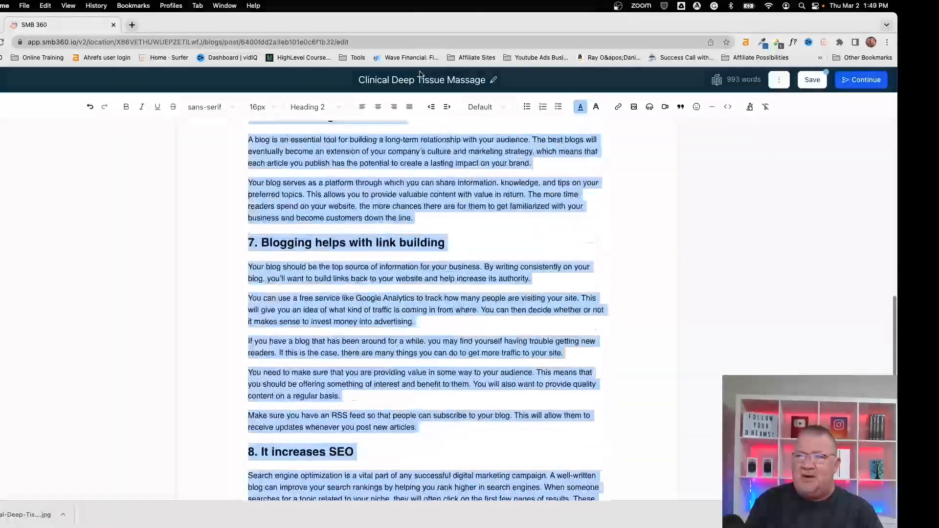
{"action": "scroll", "scroll_direction": "up", "scroll_amount": 3}
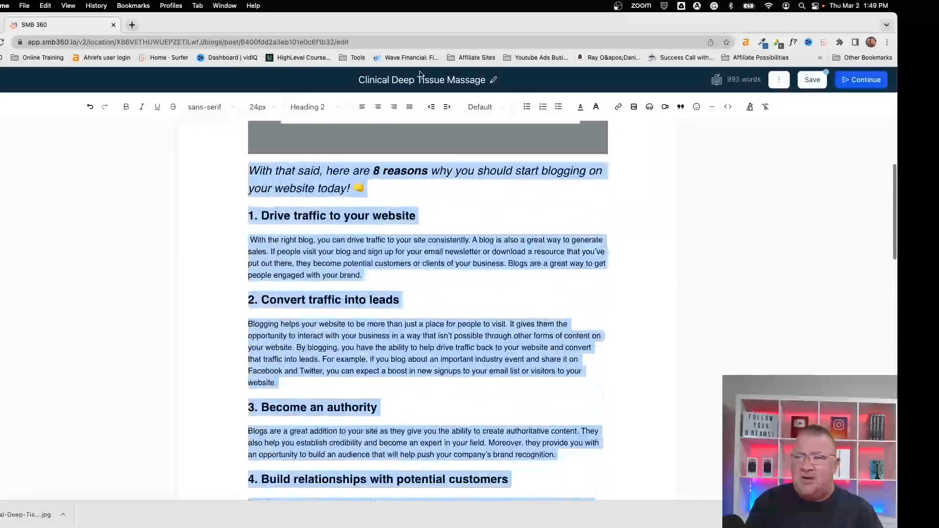
{"action": "scroll", "scroll_direction": "up", "scroll_amount": 3}
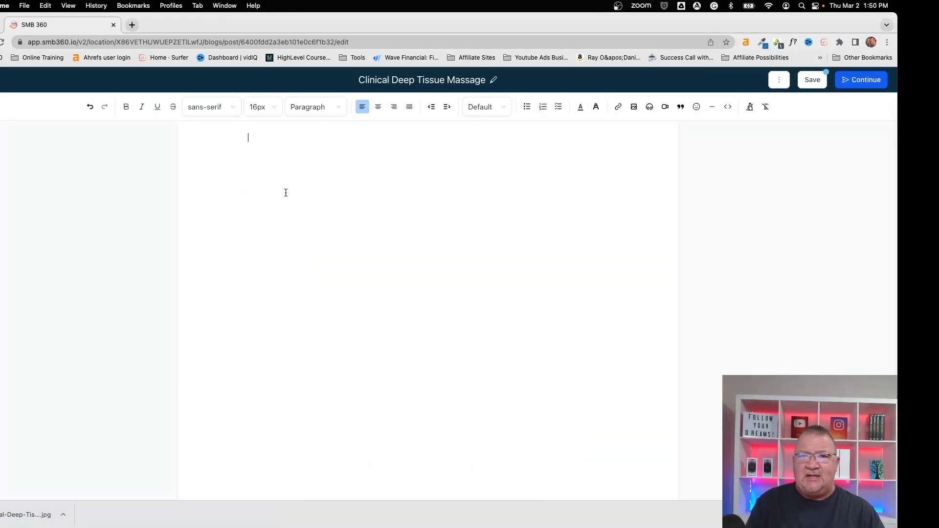
{"action": "mouse_move", "coordinate": [557, 133]}
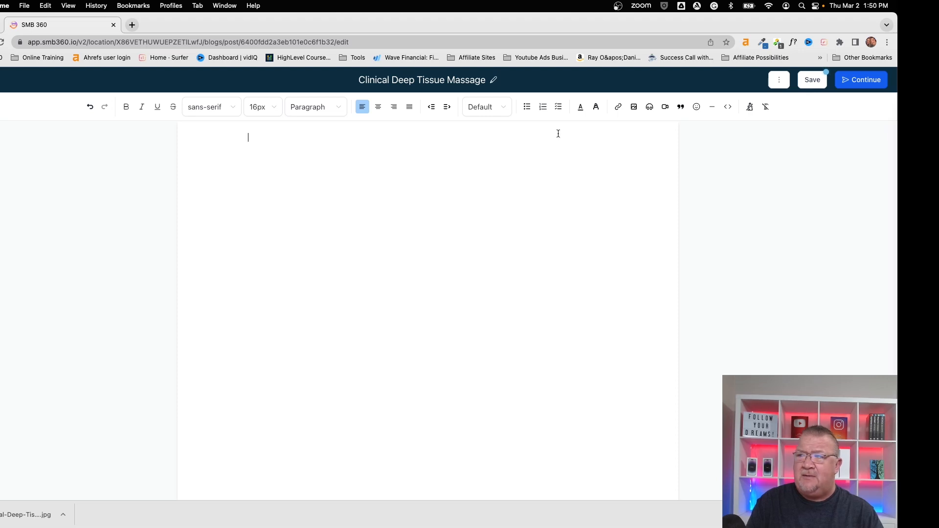
{"action": "mouse_move", "coordinate": [419, 409]}
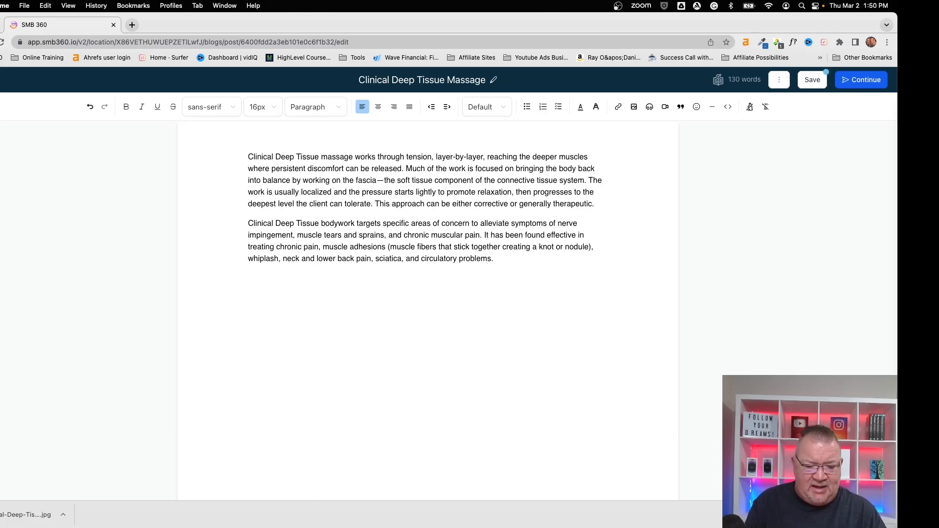
- Type 'Deep Tissue Massage' on the top line and format it as Heading 2
{"action": "type", "text": "Deep Tissue"}
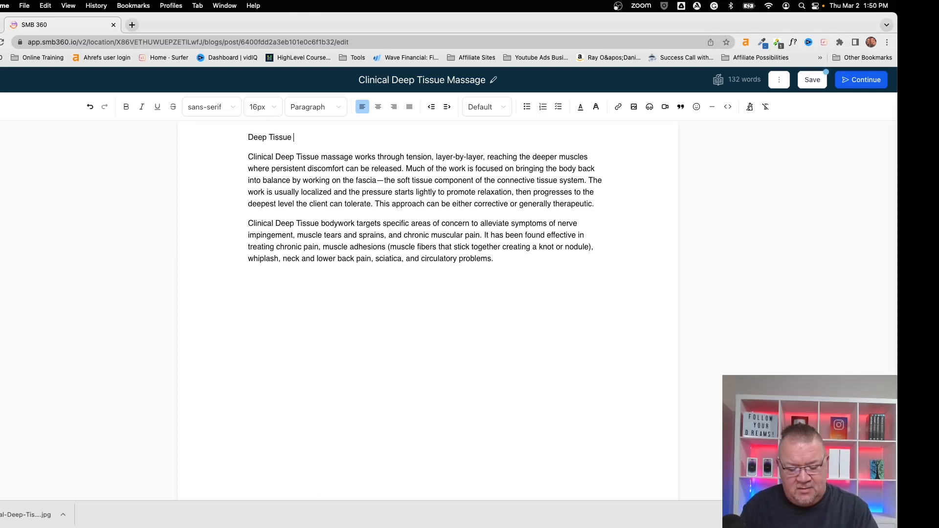
{"action": "type", "text": "Massage"}
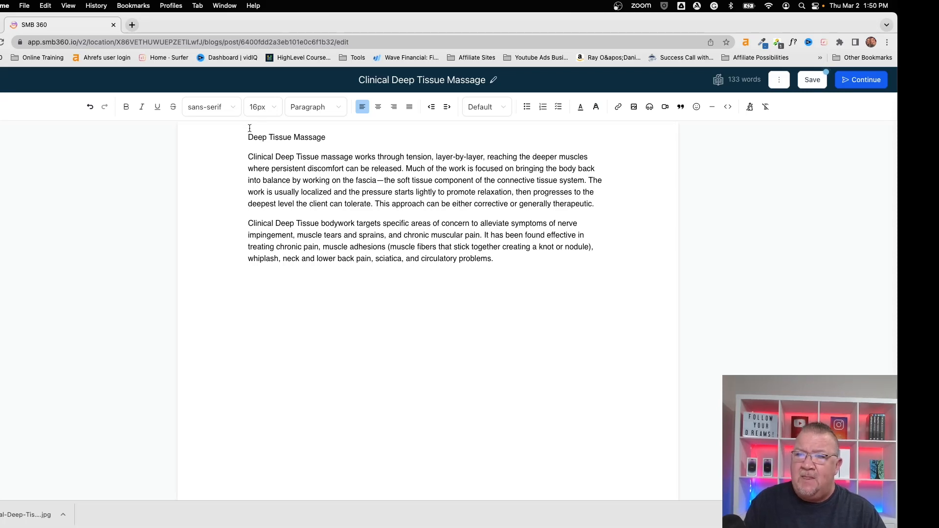
{"action": "double_click", "coordinate": [286, 137]}
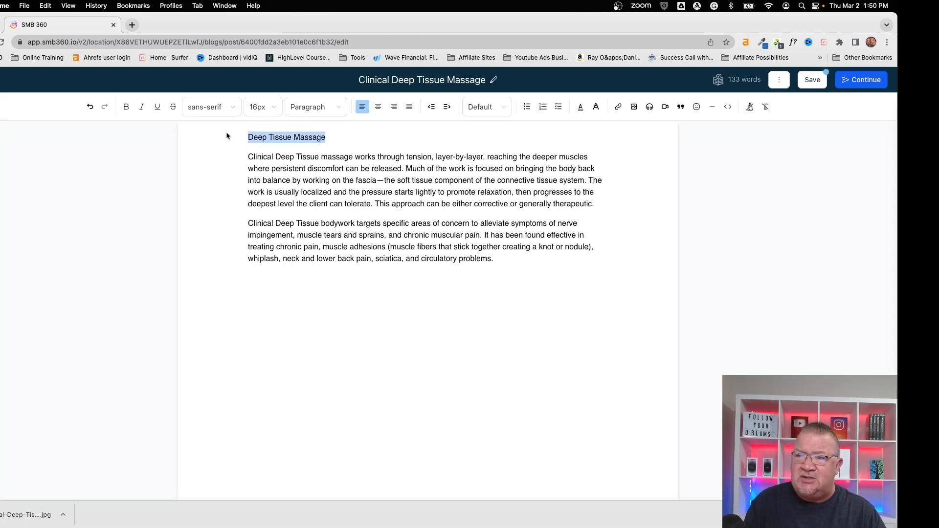
{"action": "left_click", "coordinate": [315, 107]}
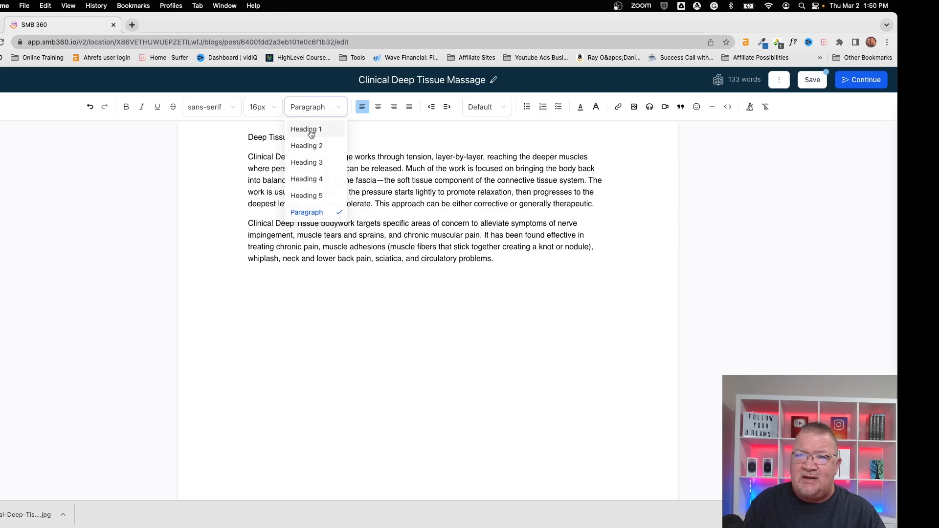
{"action": "mouse_move", "coordinate": [306, 146]}
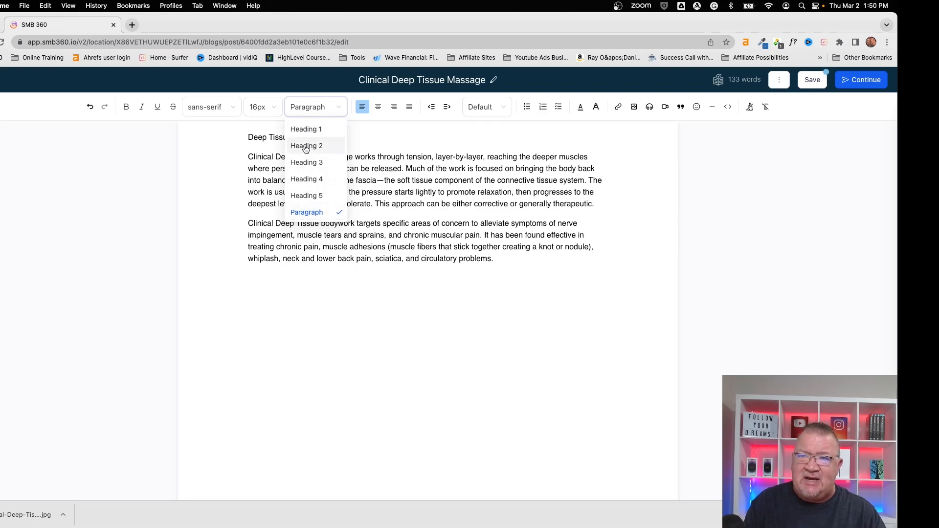
{"action": "left_click", "coordinate": [305, 129]}
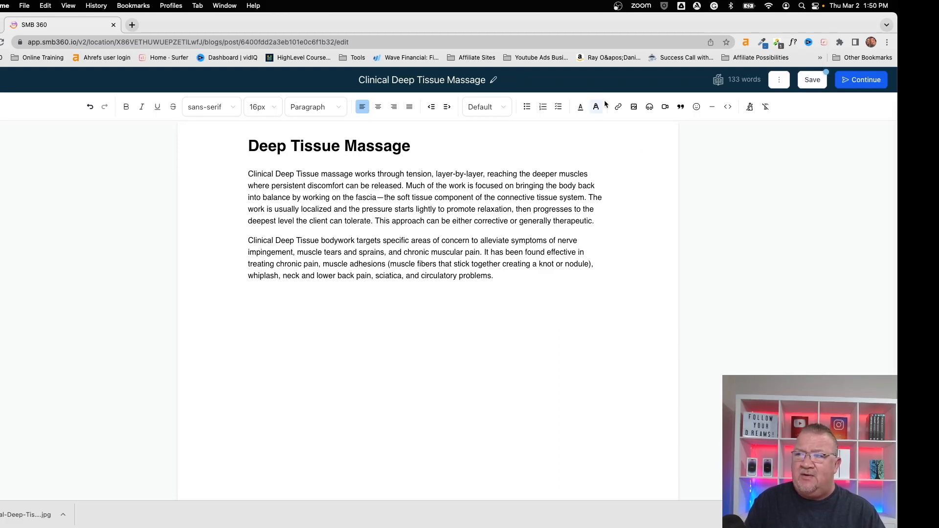
{"action": "mouse_move", "coordinate": [649, 106]}
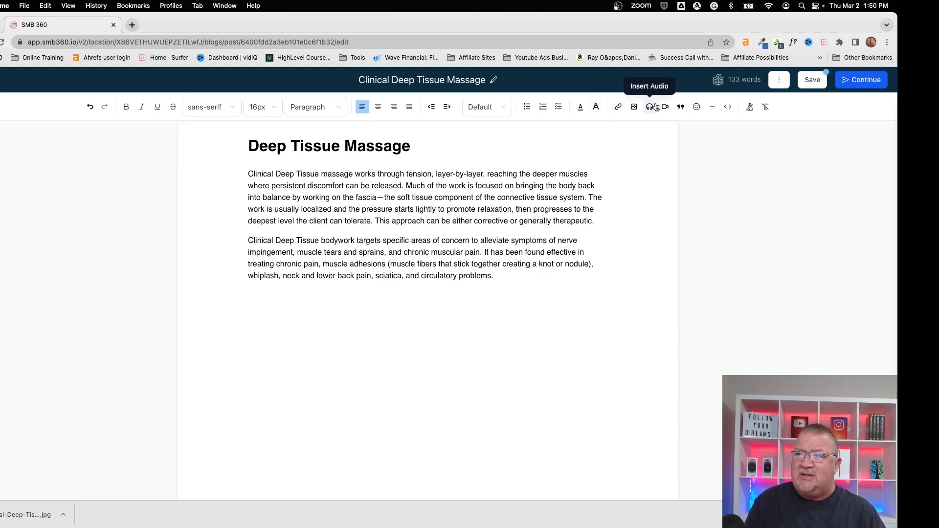
{"action": "mouse_move", "coordinate": [712, 107]}
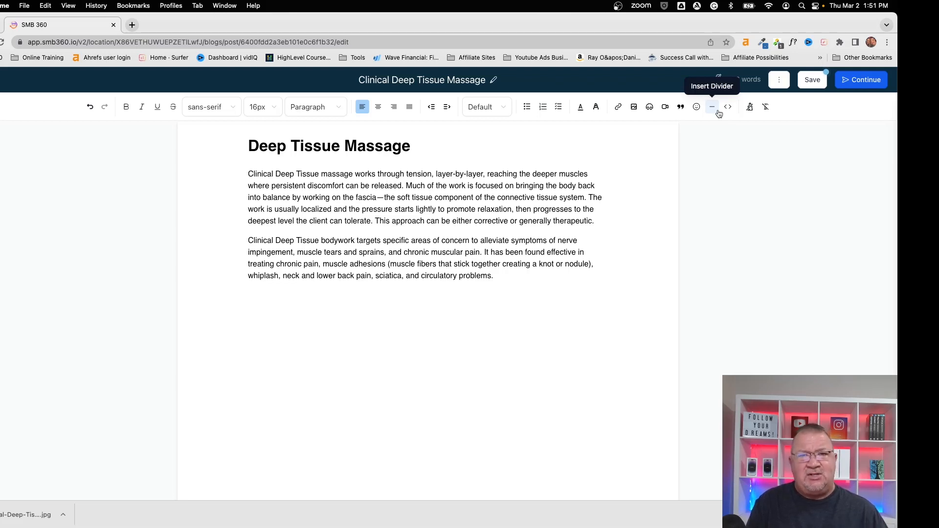
{"action": "mouse_move", "coordinate": [739, 205]}
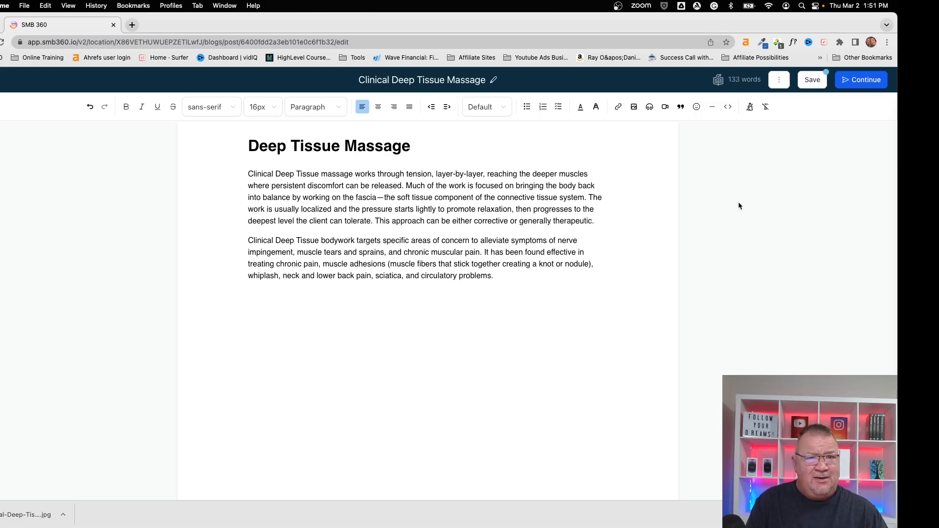
{"action": "mouse_move", "coordinate": [753, 253]}
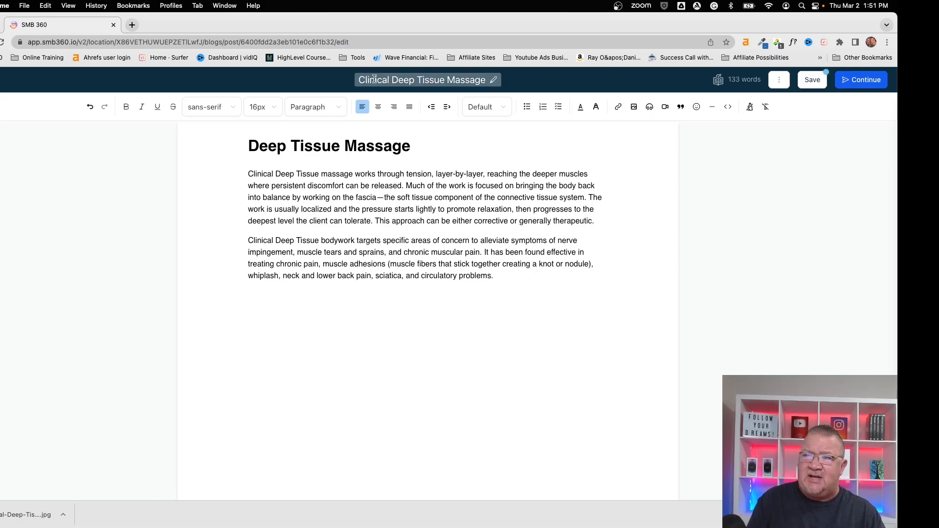
- Save the post and go to its Publish or Schedule settings
{"action": "left_click", "coordinate": [376, 290]}
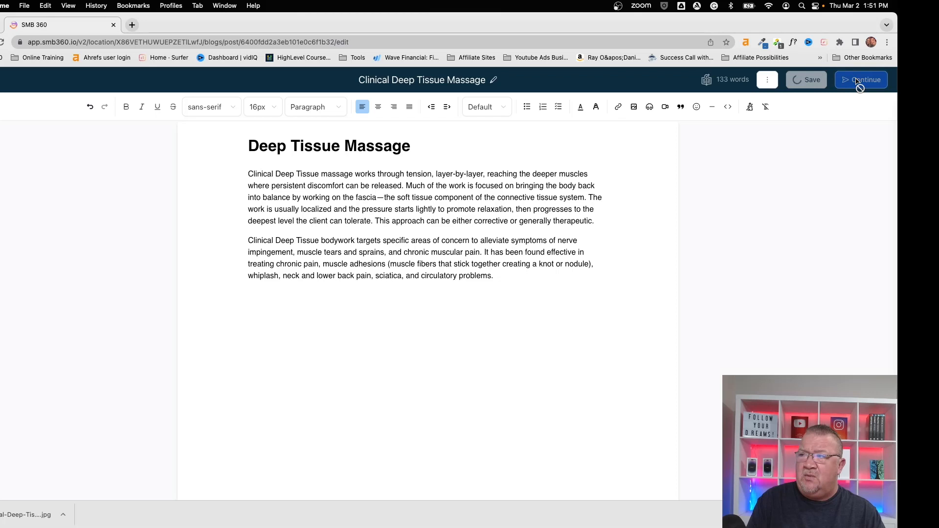
{"action": "left_click", "coordinate": [861, 79]}
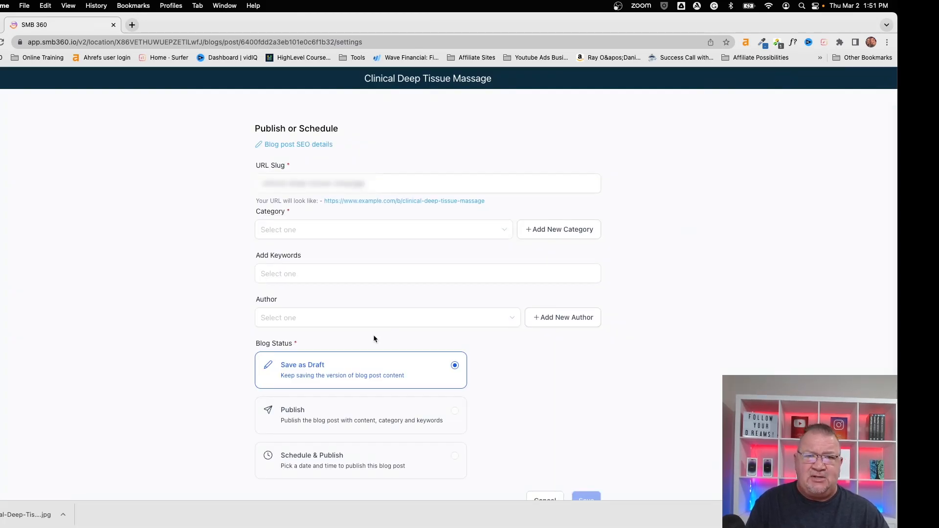
{"action": "mouse_move", "coordinate": [331, 253]}
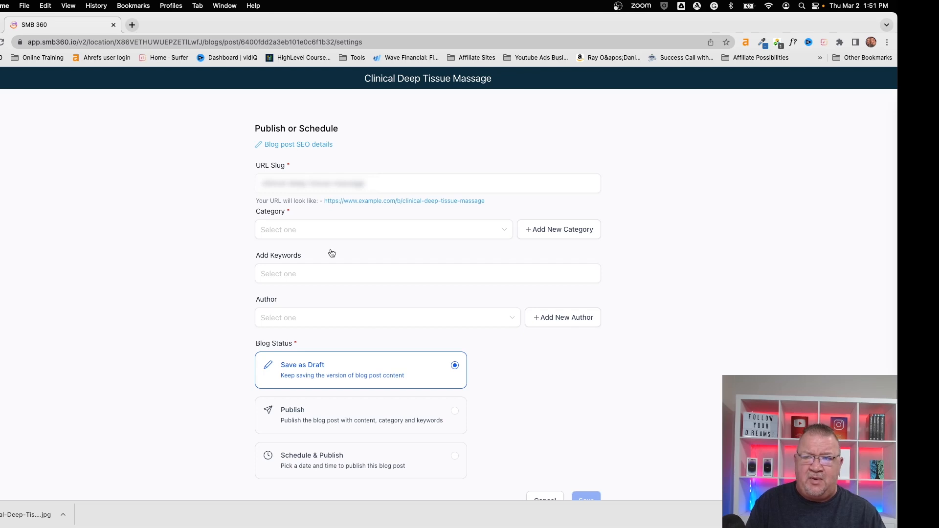
{"action": "mouse_move", "coordinate": [287, 171]}
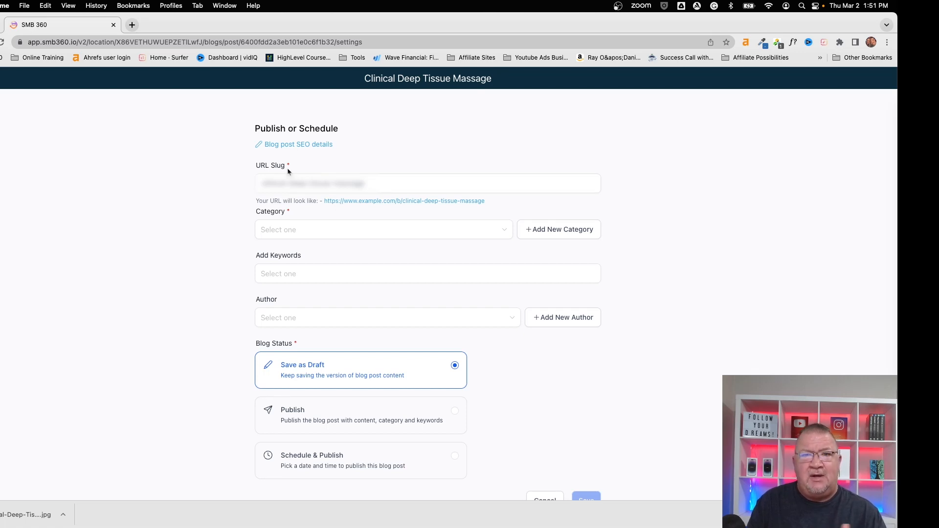
{"action": "left_click", "coordinate": [427, 184]}
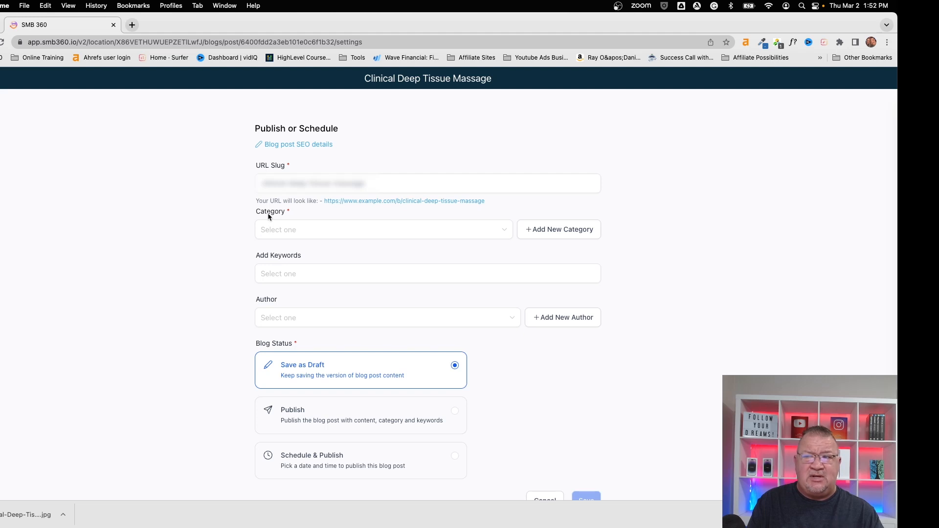
- Set the post's category to Massage
{"action": "left_click", "coordinate": [384, 229]}
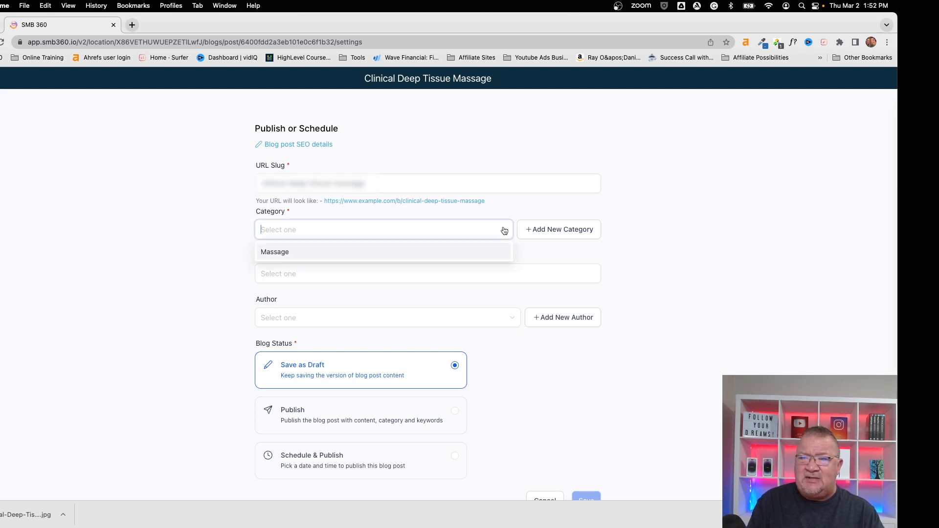
{"action": "mouse_move", "coordinate": [278, 251]}
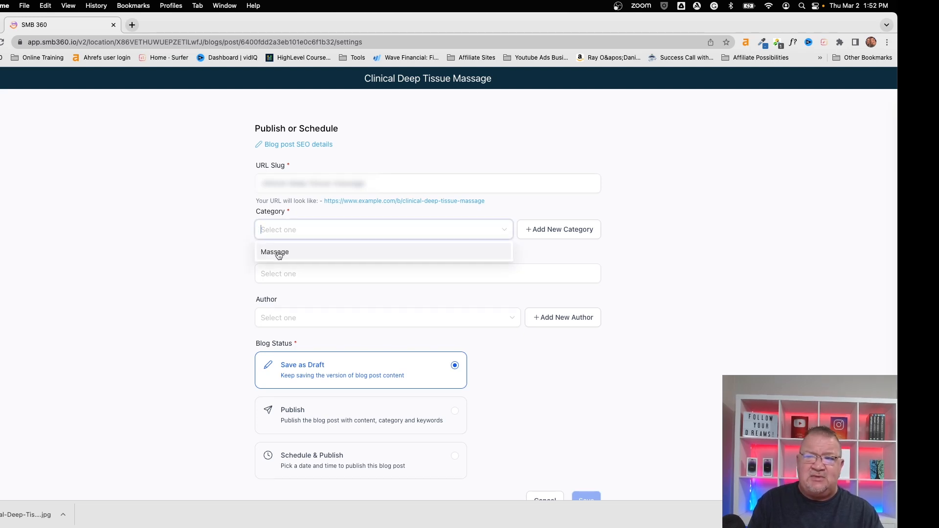
{"action": "left_click", "coordinate": [558, 229]}
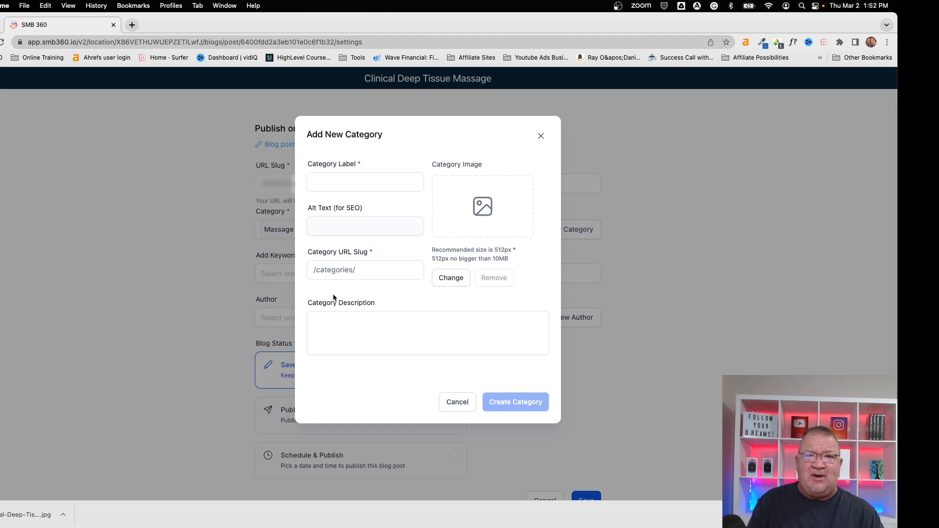
- Type 'massage' as the category URL slug, then cancel the new-category form
{"action": "left_click", "coordinate": [365, 269]}
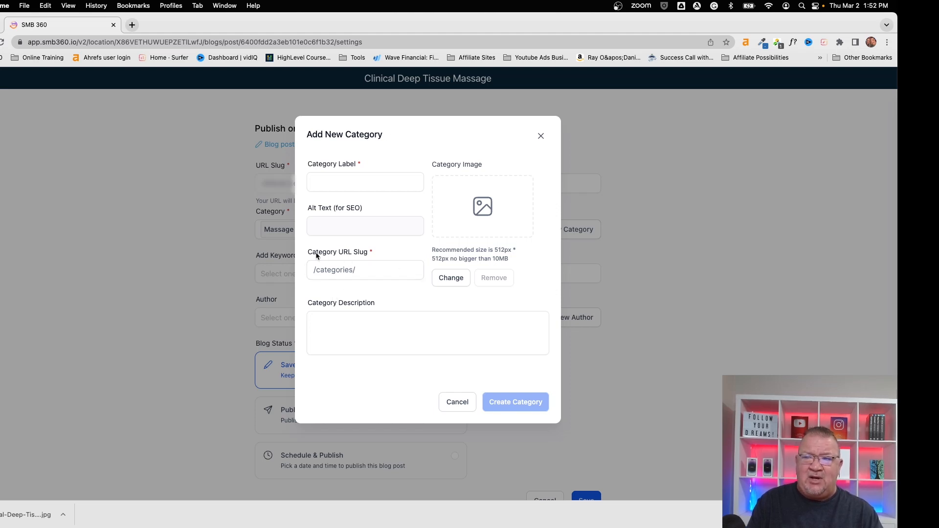
{"action": "left_click", "coordinate": [365, 270]}
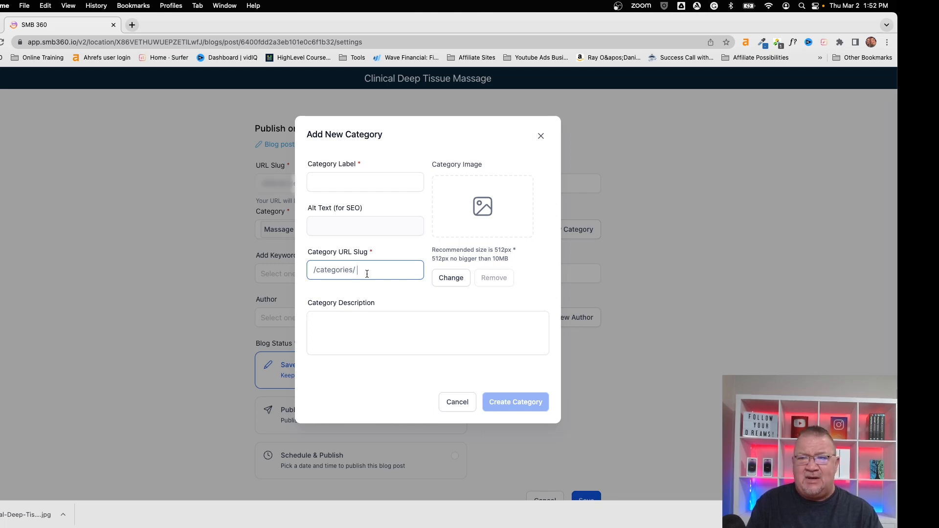
{"action": "type", "text": "masasage"}
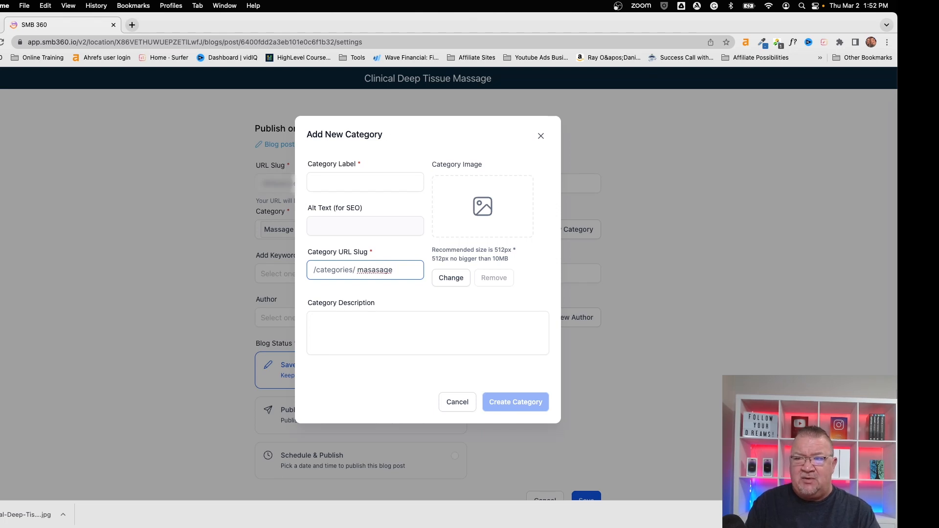
{"action": "key", "text": "Backspace"}
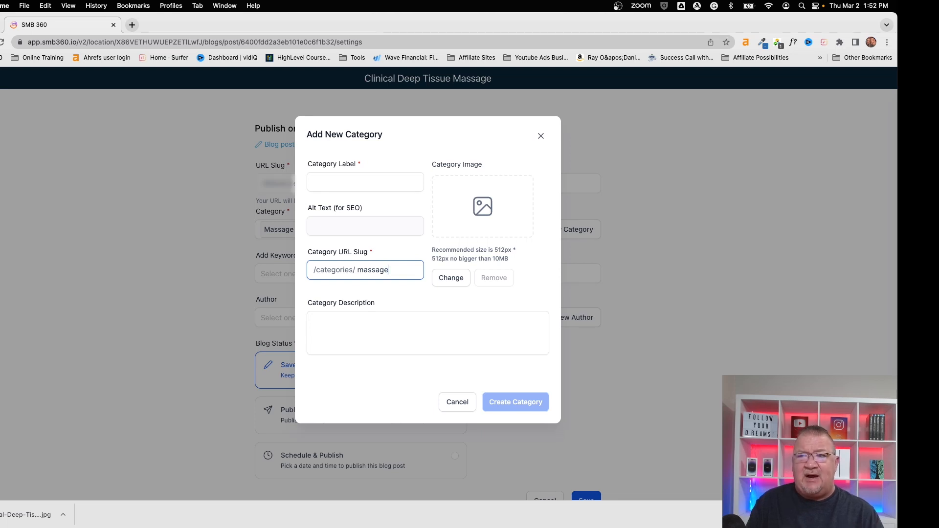
{"action": "left_click", "coordinate": [515, 402]}
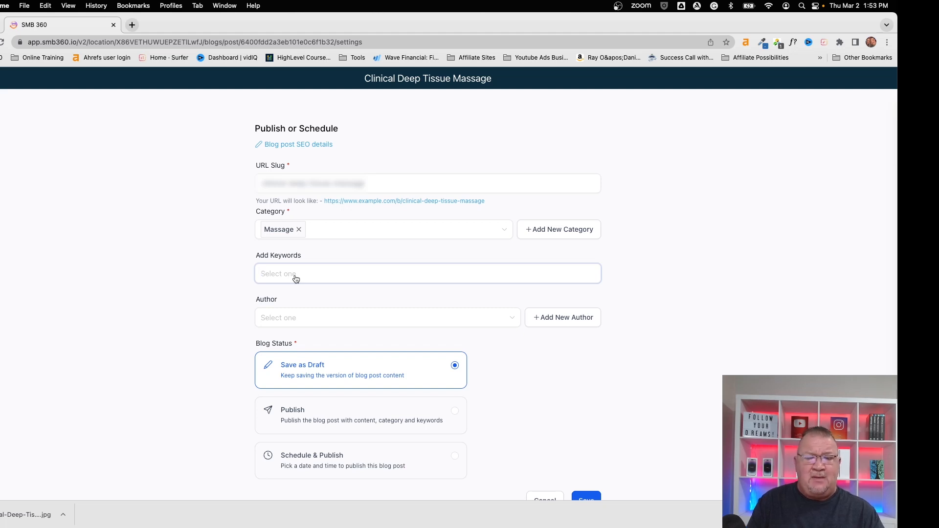
{"action": "mouse_move", "coordinate": [327, 207]}
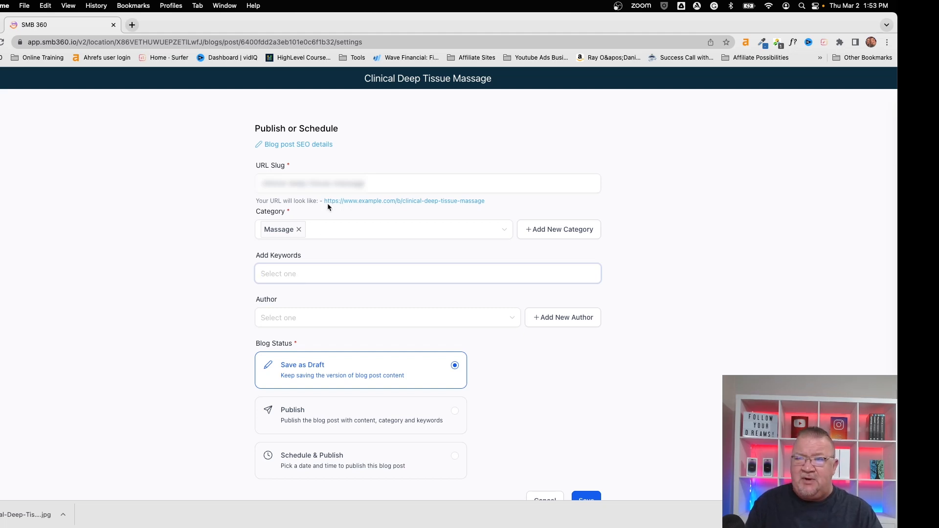
{"action": "mouse_move", "coordinate": [294, 274]}
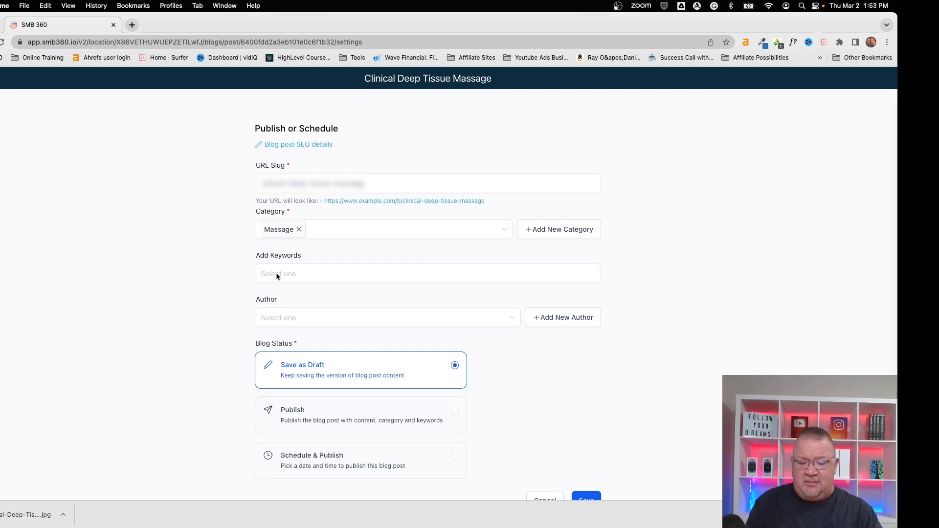
- Add 'Clinical Deep Tissue Massage' as a keyword and open the Add New Author form
{"action": "type", "text": "Clinical Deep Tissue Massage"}
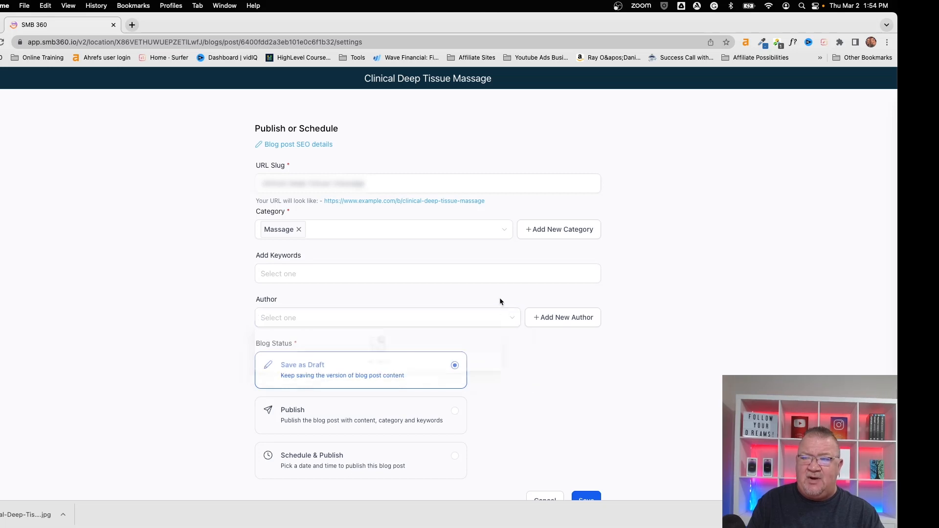
{"action": "left_click", "coordinate": [562, 317]}
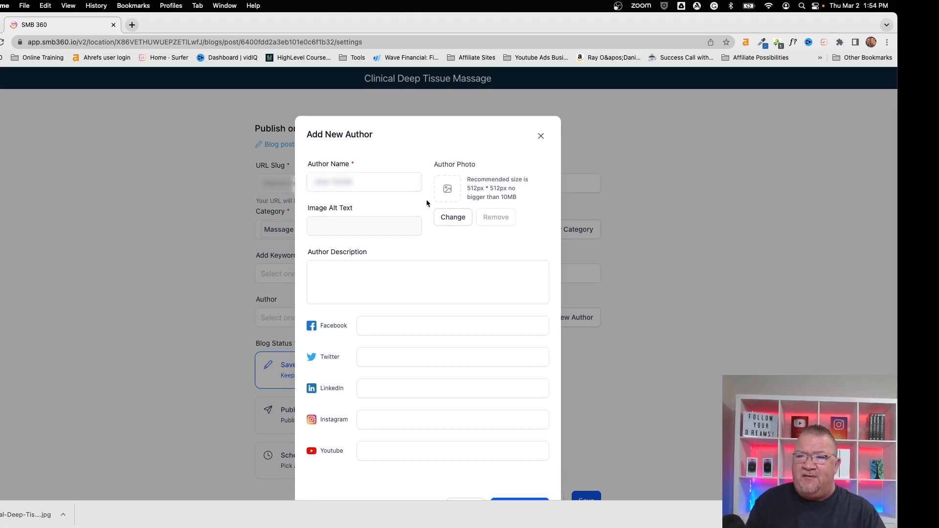
- Edit the author description field, then dismiss the Add New Author form
{"action": "left_click", "coordinate": [427, 283]}
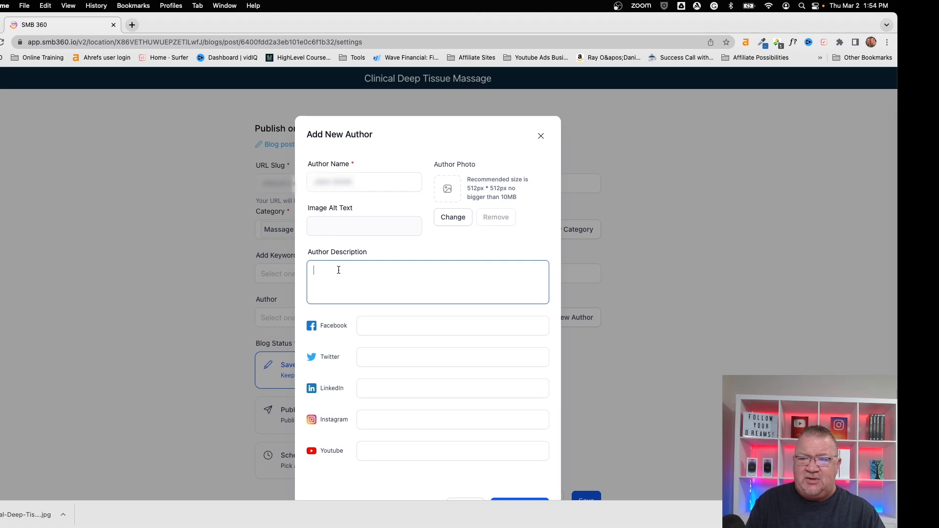
{"action": "mouse_move", "coordinate": [387, 298]}
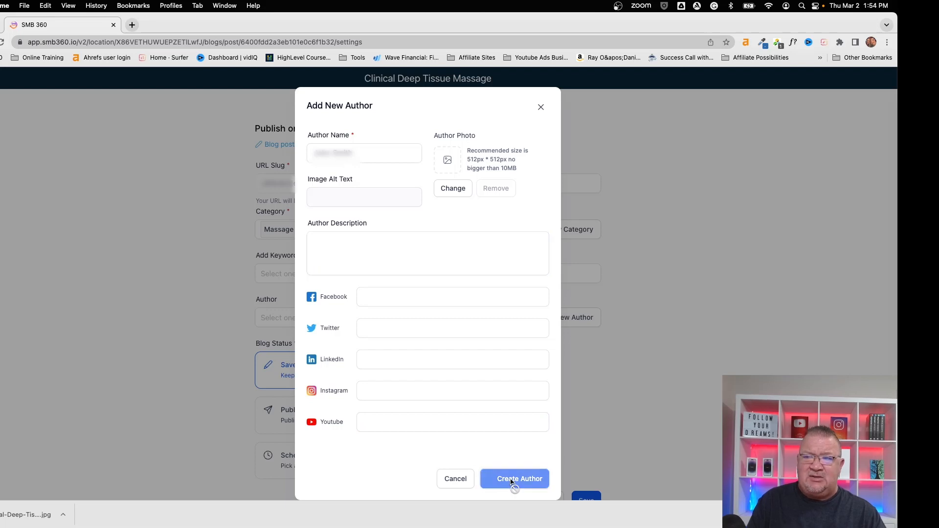
{"action": "left_click", "coordinate": [514, 478]}
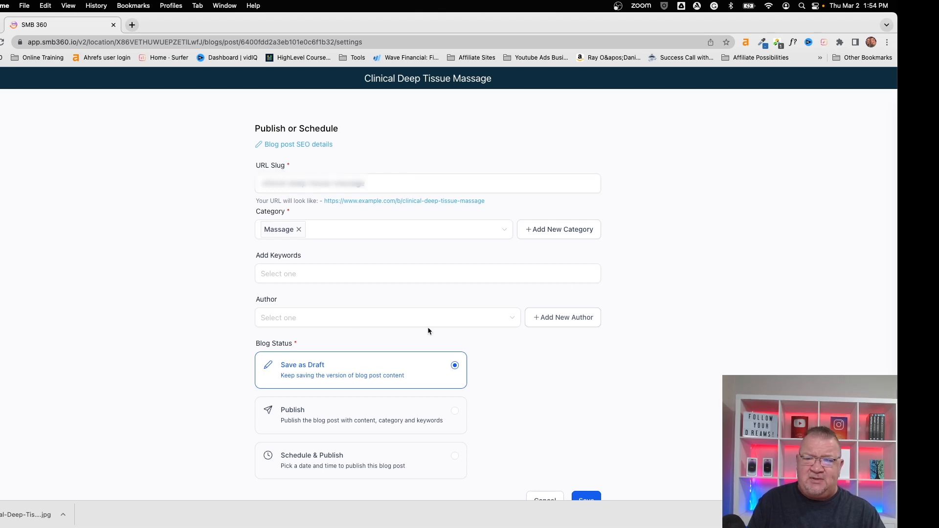
- Publish the Clinical Deep Tissue Massage post dated 2023-03-02, save, and return to the blogs list
{"action": "scroll", "scroll_direction": "down", "scroll_amount": 3}
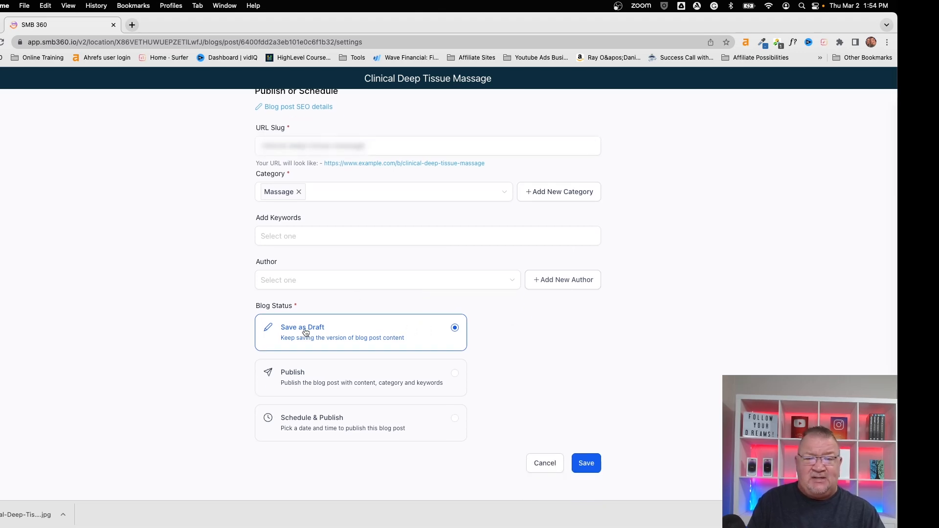
{"action": "mouse_move", "coordinate": [311, 382]}
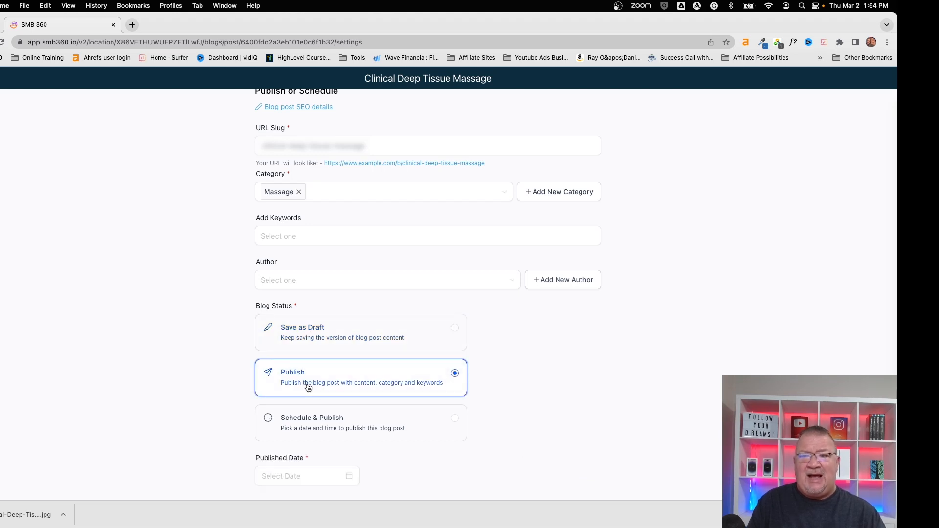
{"action": "left_click", "coordinate": [360, 422]}
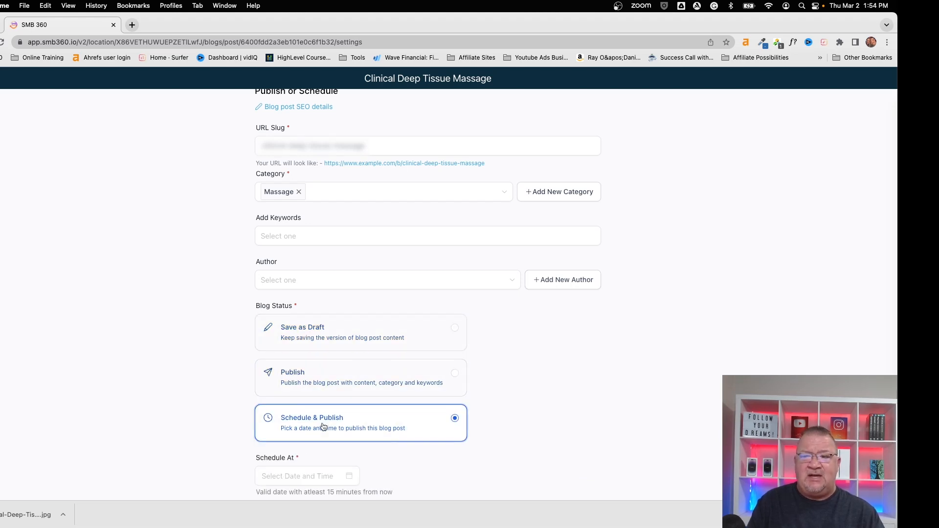
{"action": "mouse_move", "coordinate": [324, 411]}
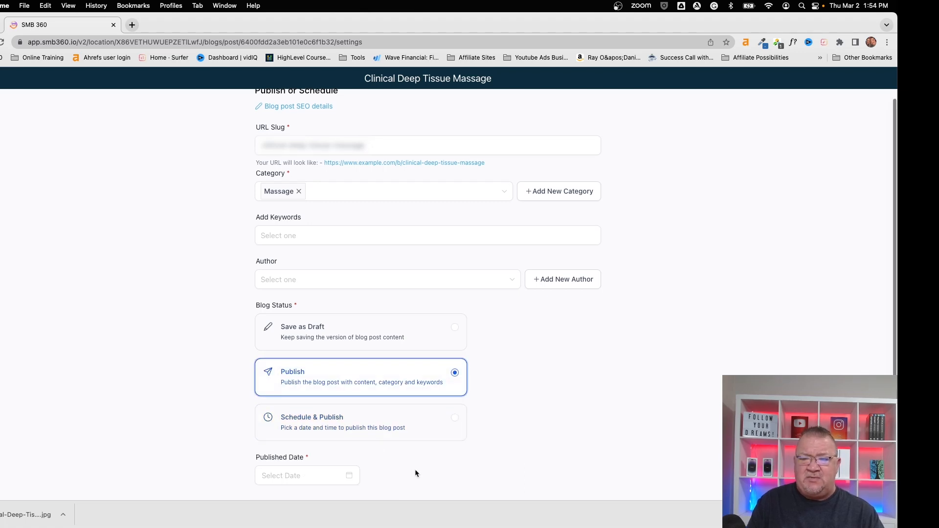
{"action": "left_click", "coordinate": [307, 476]}
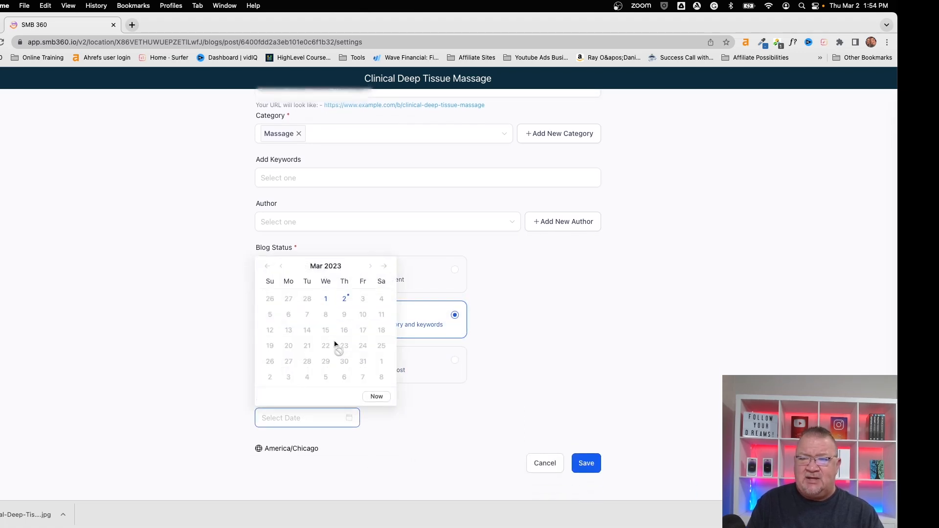
{"action": "left_click", "coordinate": [325, 298]}
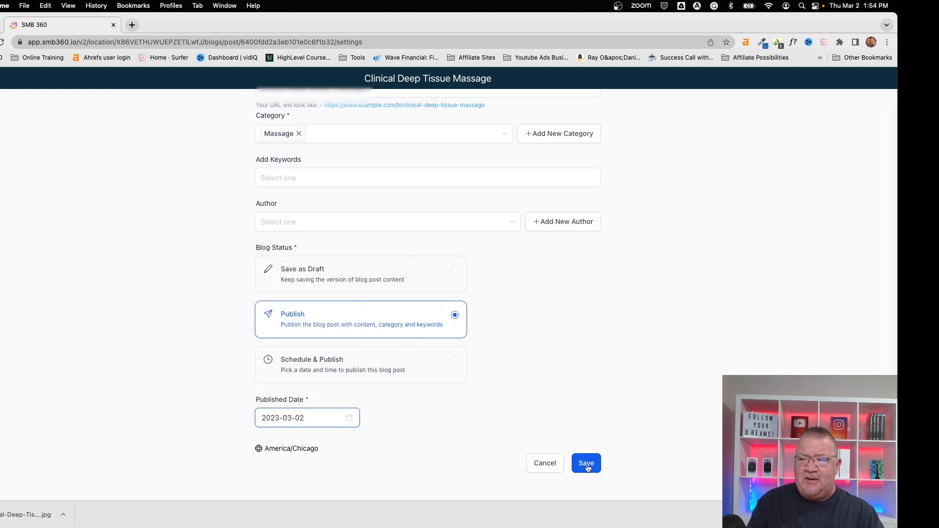
{"action": "left_click", "coordinate": [585, 463]}
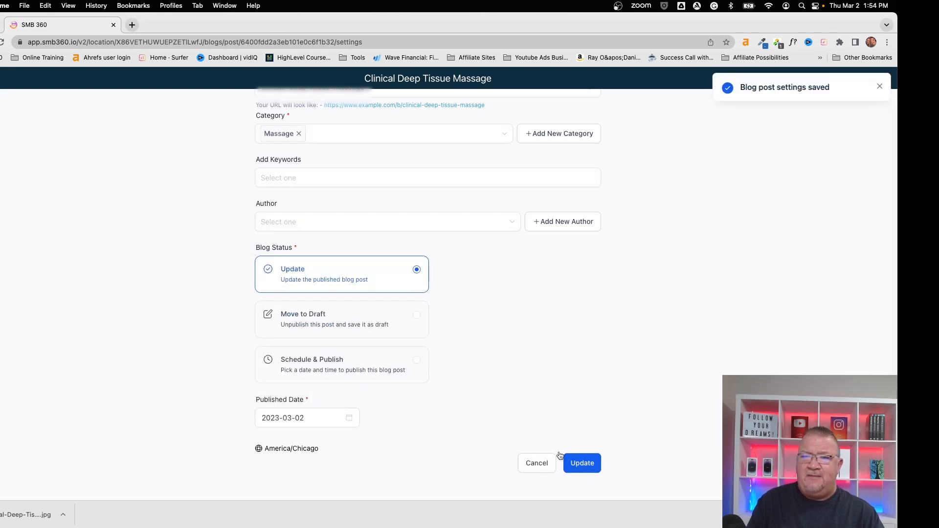
{"action": "left_click", "coordinate": [581, 463]}
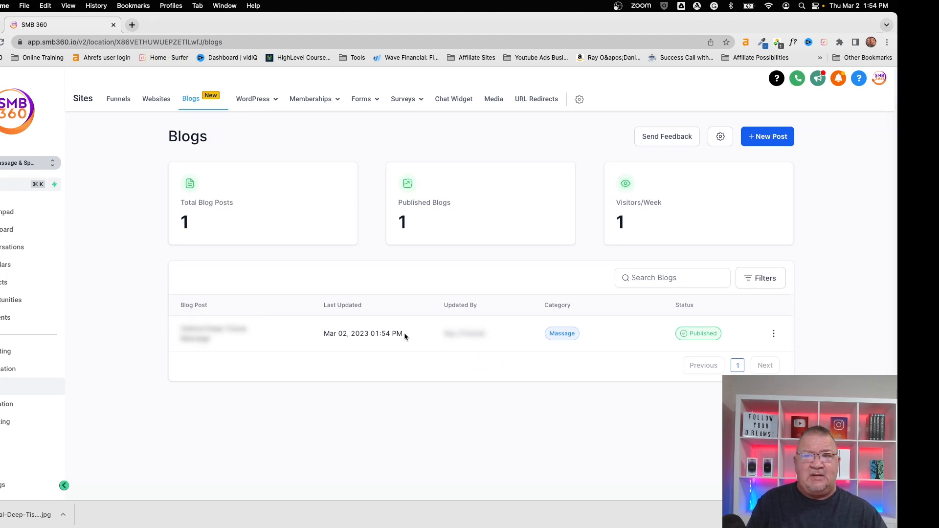
{"action": "mouse_move", "coordinate": [372, 350]}
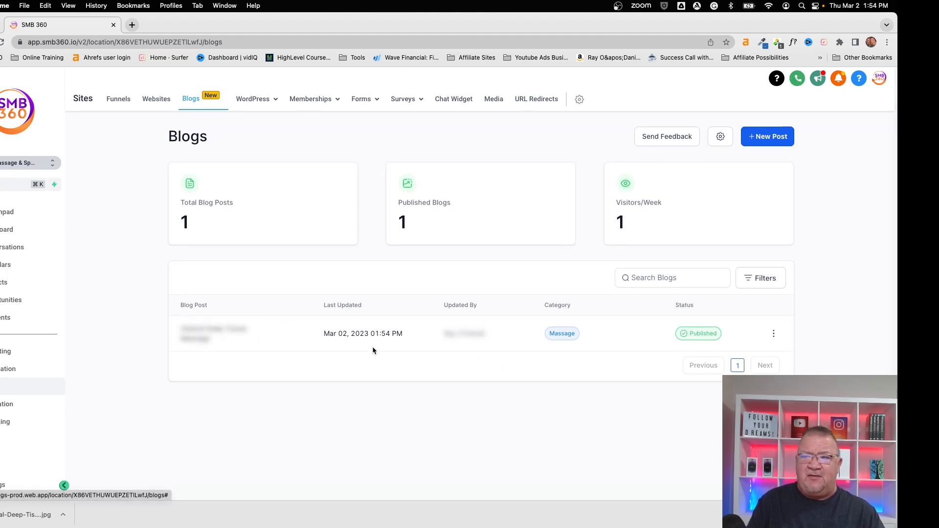
{"action": "mouse_move", "coordinate": [471, 348]}
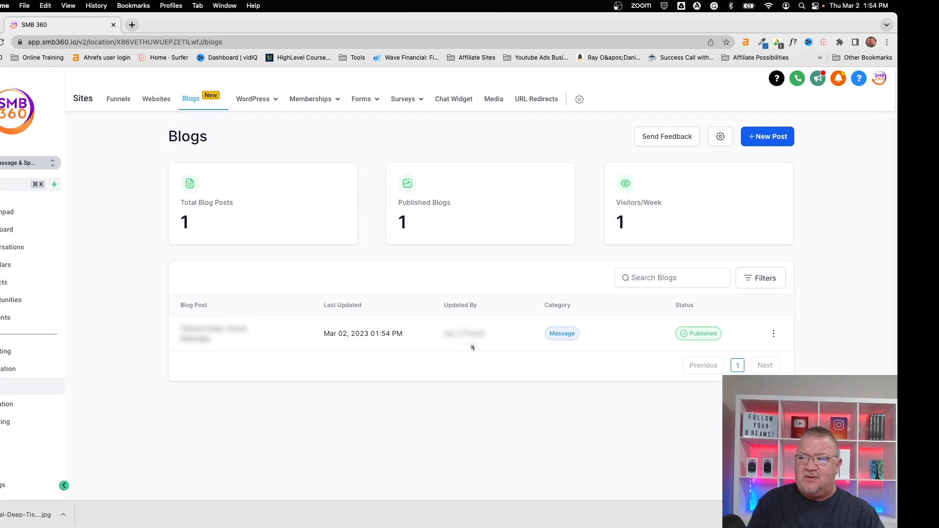
{"action": "mouse_move", "coordinate": [698, 333]}
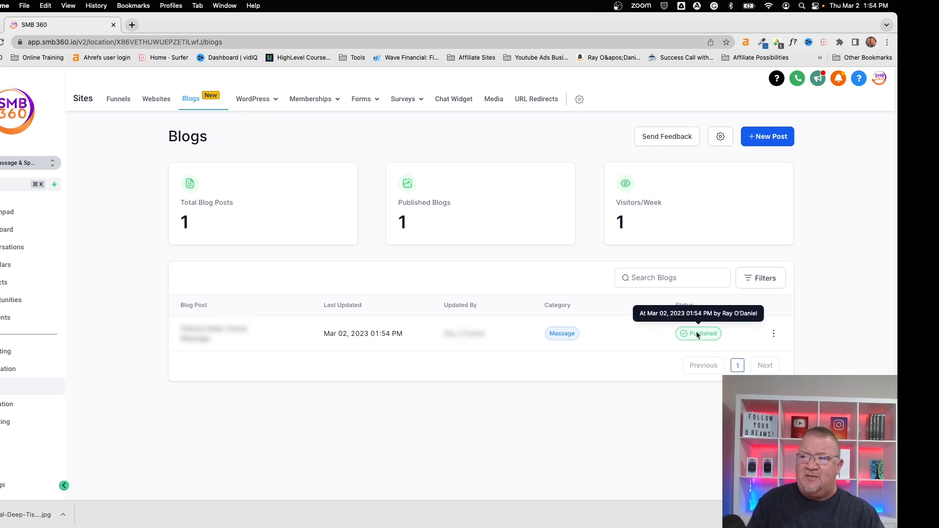
{"action": "mouse_move", "coordinate": [676, 329]}
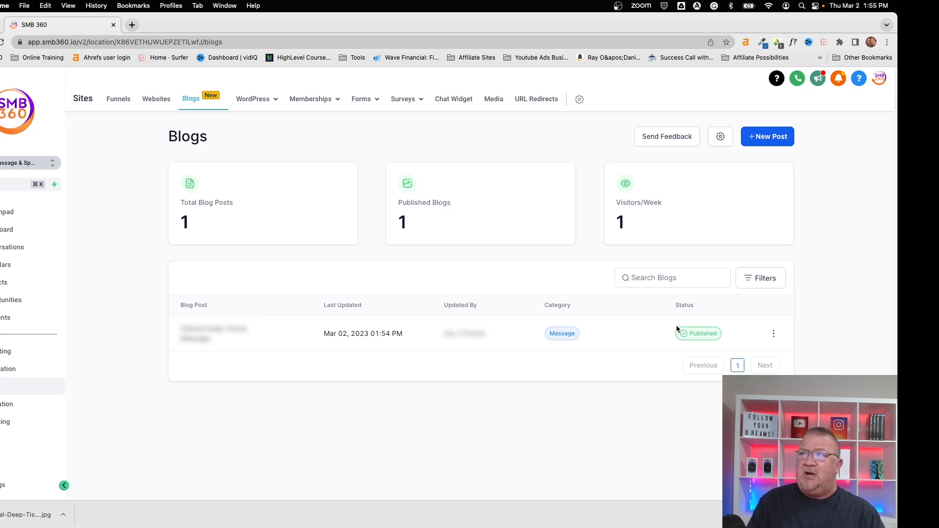
{"action": "mouse_move", "coordinate": [150, 102]}
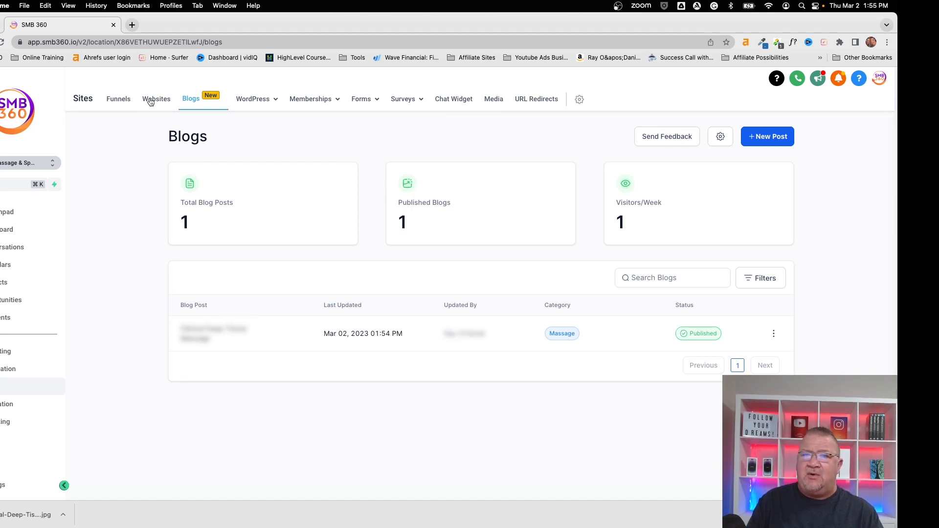
- Show the websites list with Complete Massage and Spa, Simple Website and Full Website
{"action": "left_click", "coordinate": [156, 99]}
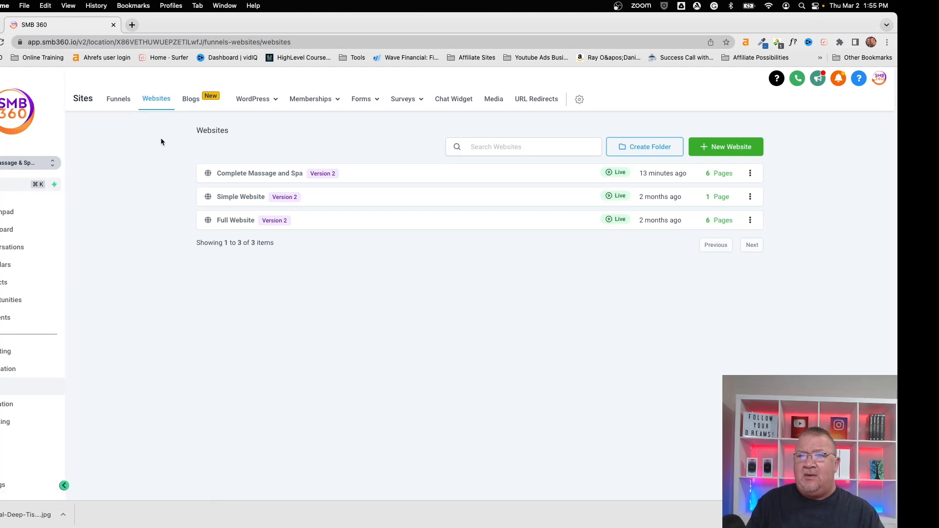
- In Complete Massage and Spa, create a new page named 'Blog' with path /blog
{"action": "left_click", "coordinate": [259, 173]}
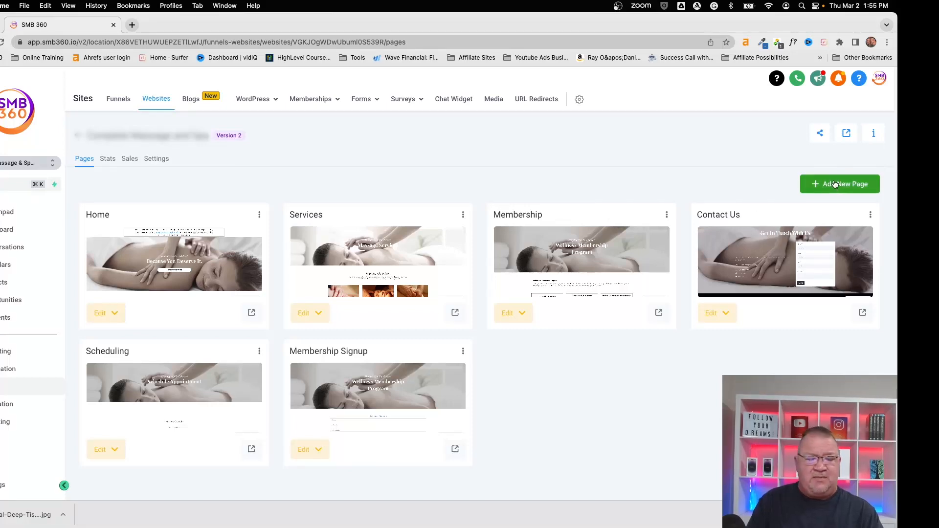
{"action": "left_click", "coordinate": [839, 184]}
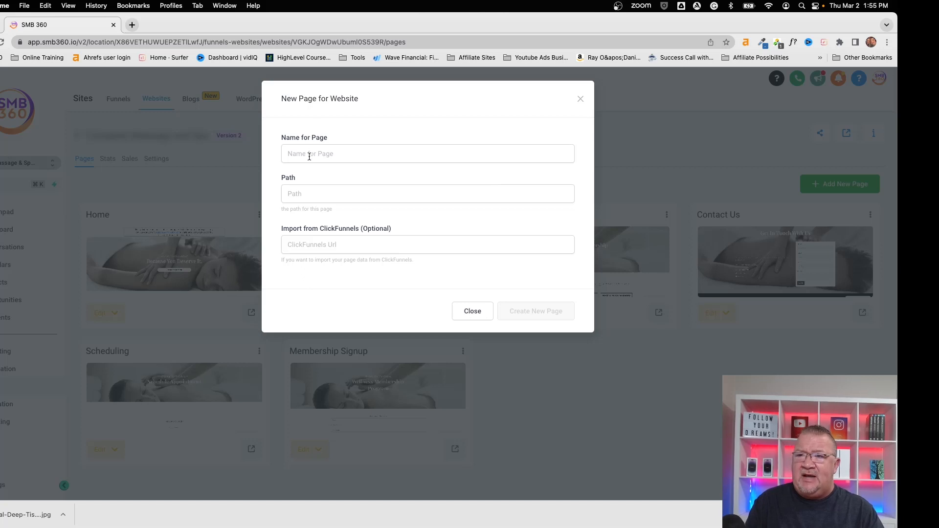
{"action": "type", "text": "Blo"}
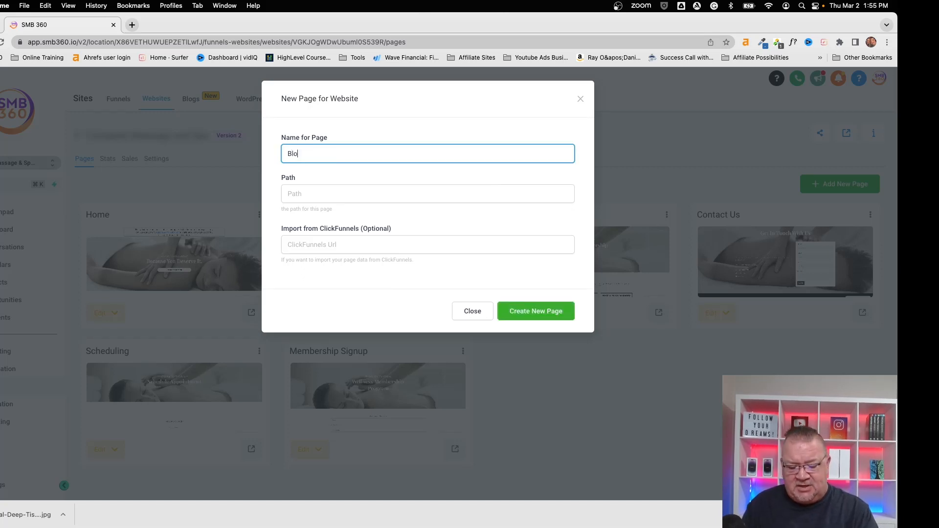
{"action": "left_click", "coordinate": [427, 194]}
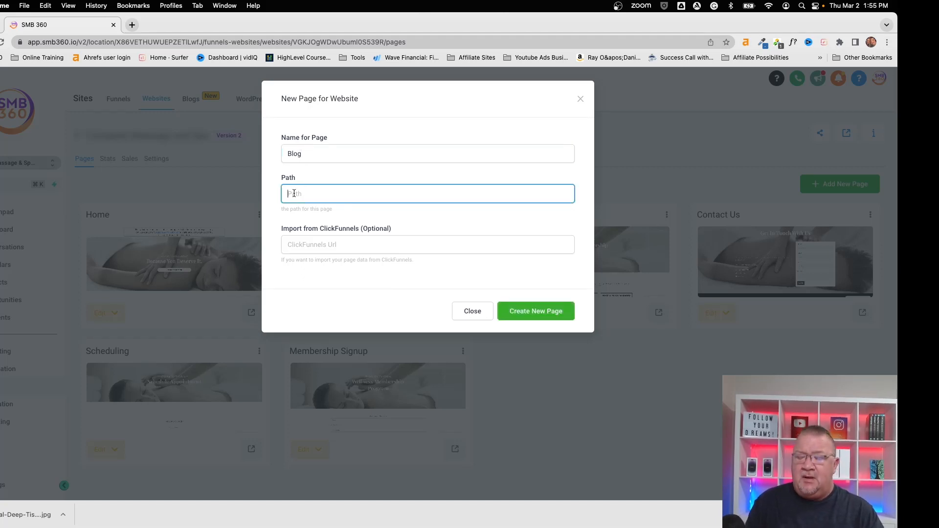
{"action": "type", "text": "/blo"}
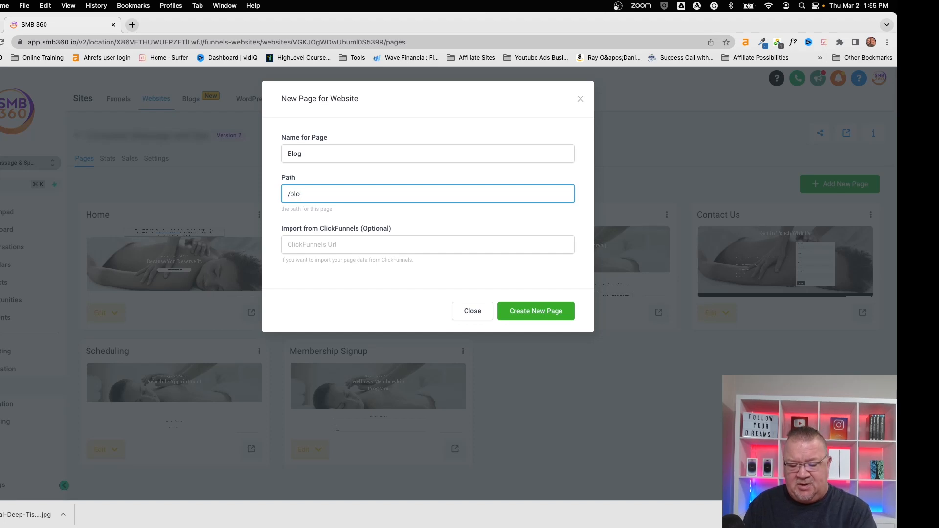
{"action": "type", "text": "g"}
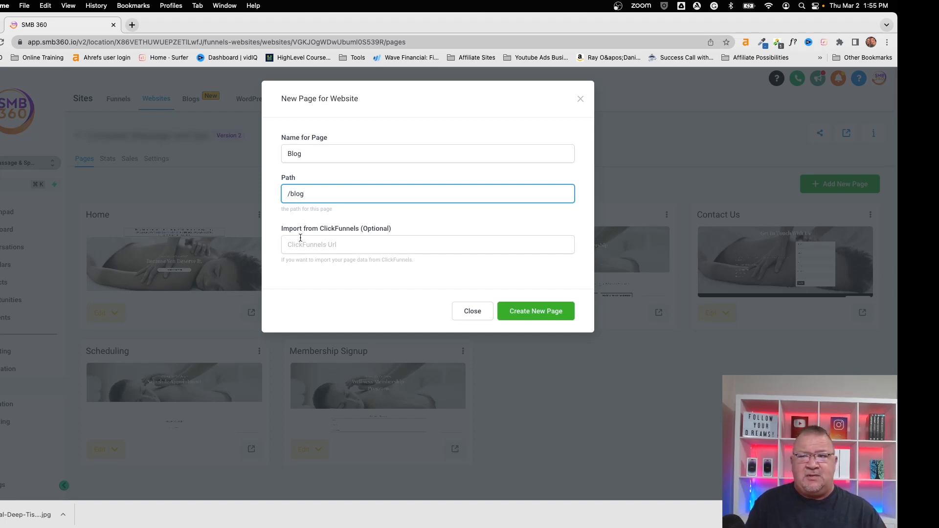
{"action": "left_click", "coordinate": [535, 311]}
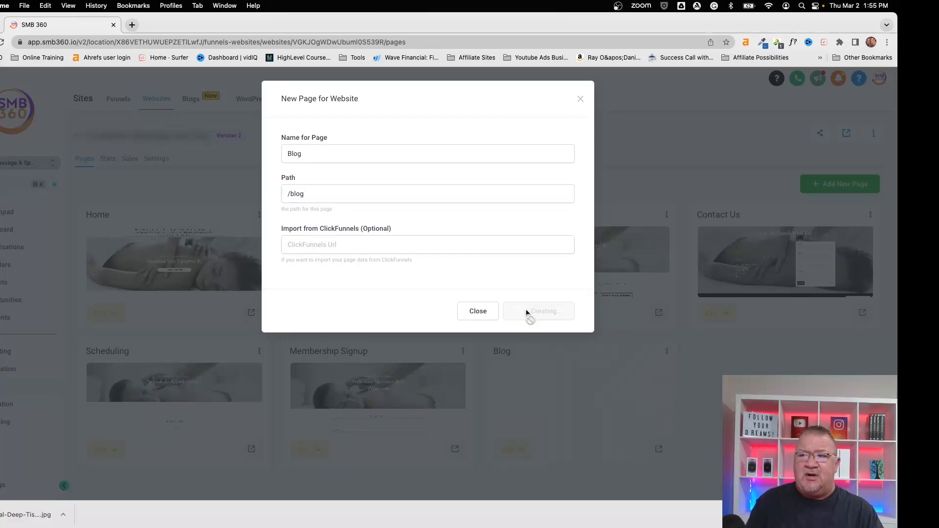
{"action": "left_click", "coordinate": [541, 311]}
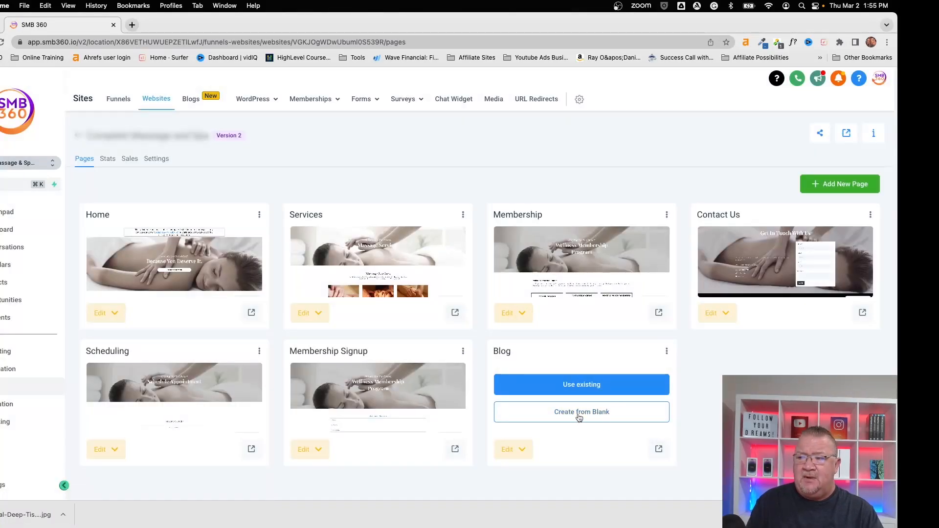
- Start the Blog page from a blank layout with a one-column row and 'Blog' headline
{"action": "left_click", "coordinate": [581, 411]}
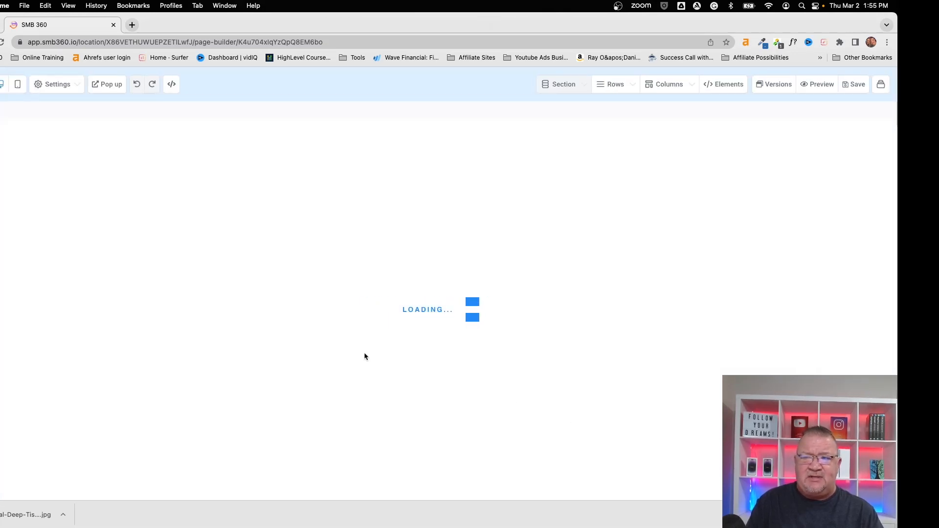
{"action": "left_click", "coordinate": [562, 84]}
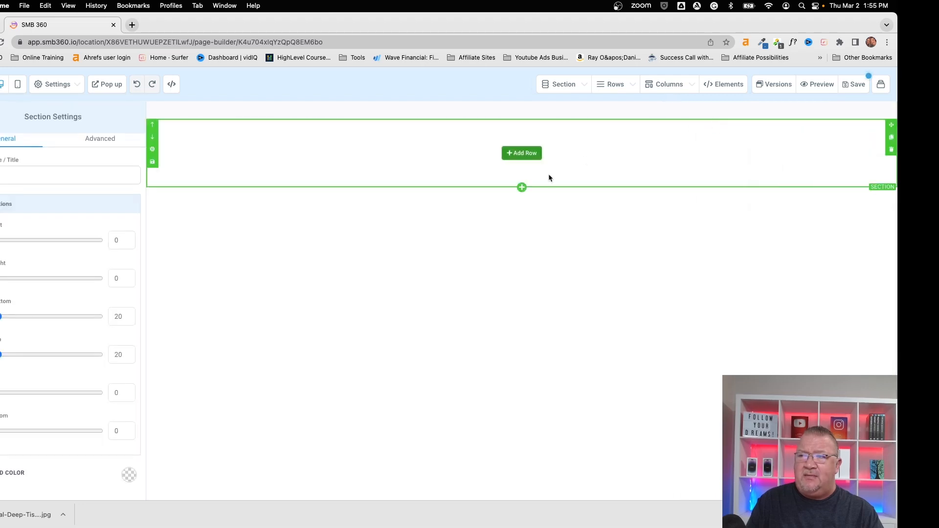
{"action": "left_click", "coordinate": [521, 153]}
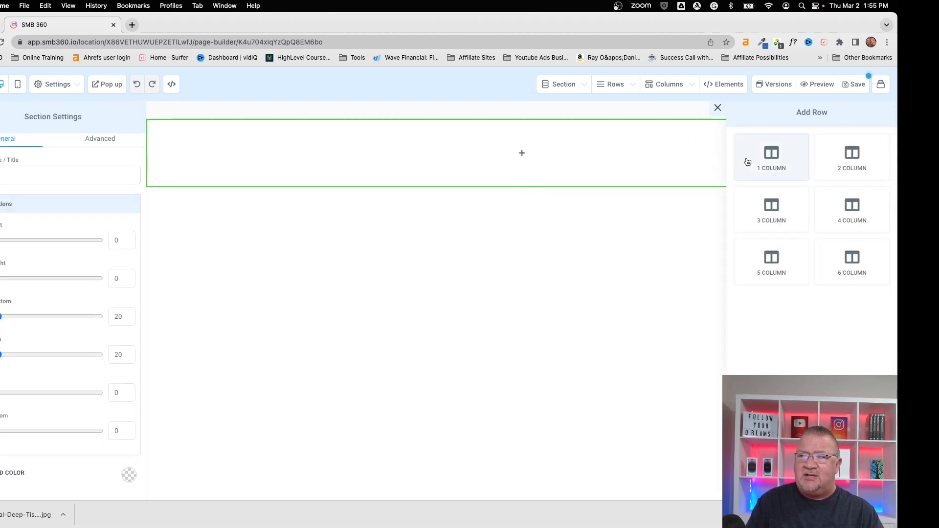
{"action": "left_click", "coordinate": [771, 157]}
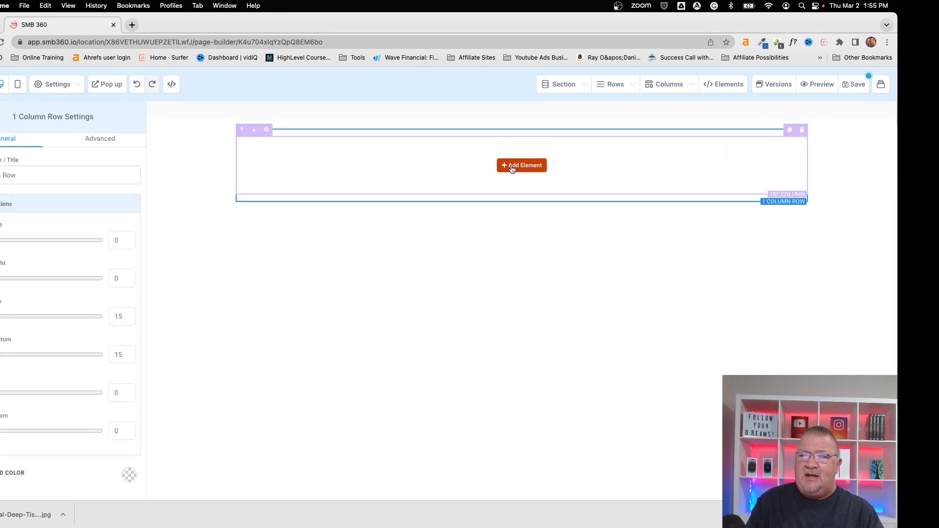
{"action": "left_click", "coordinate": [521, 165]}
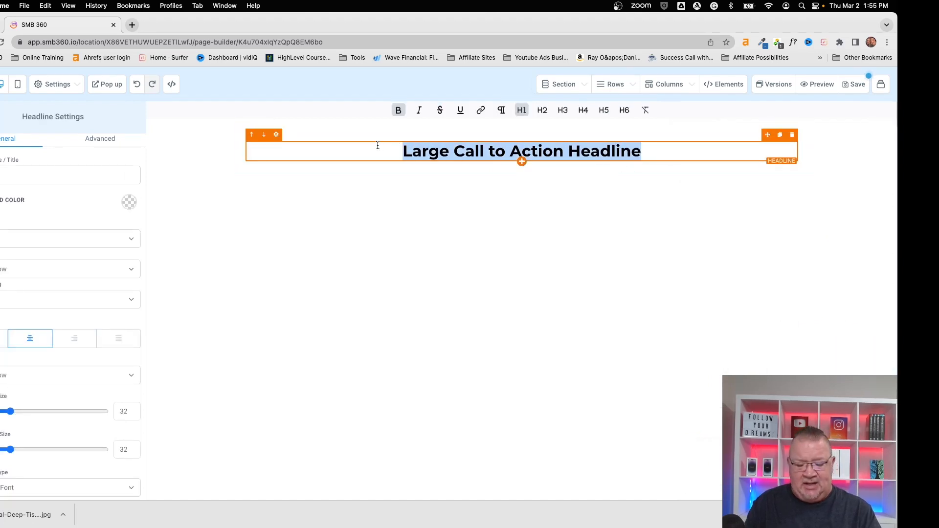
{"action": "type", "text": "Blog"}
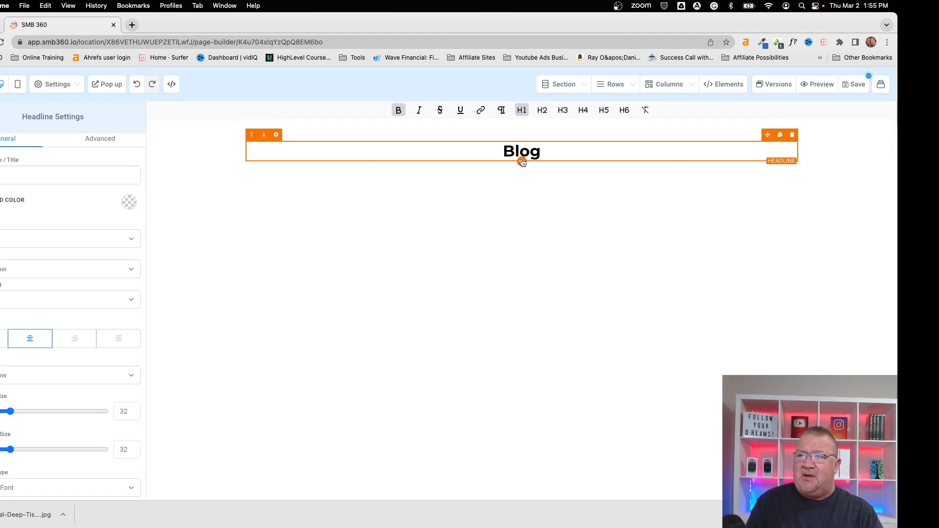
- Insert a Divider element from the Elements panel beneath the 'Blog' headline
{"action": "left_click", "coordinate": [727, 83]}
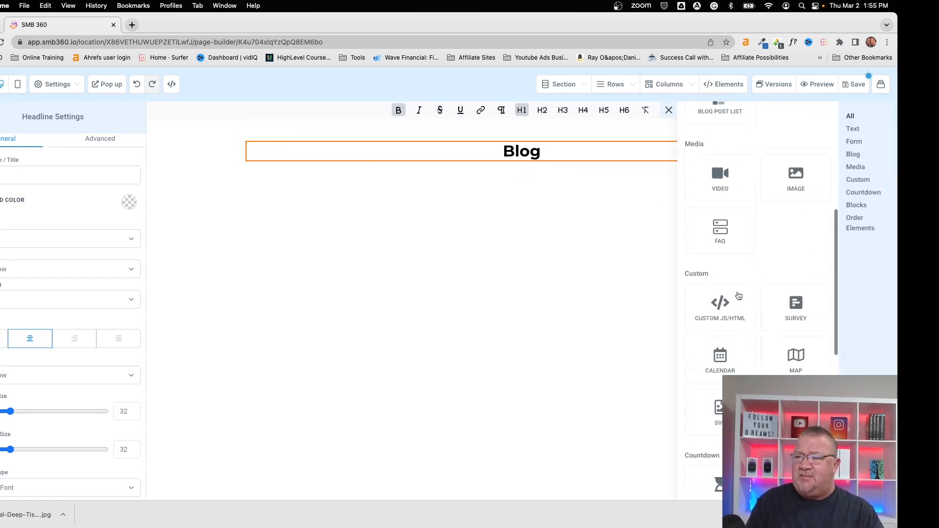
{"action": "scroll", "scroll_direction": "down", "scroll_amount": 3}
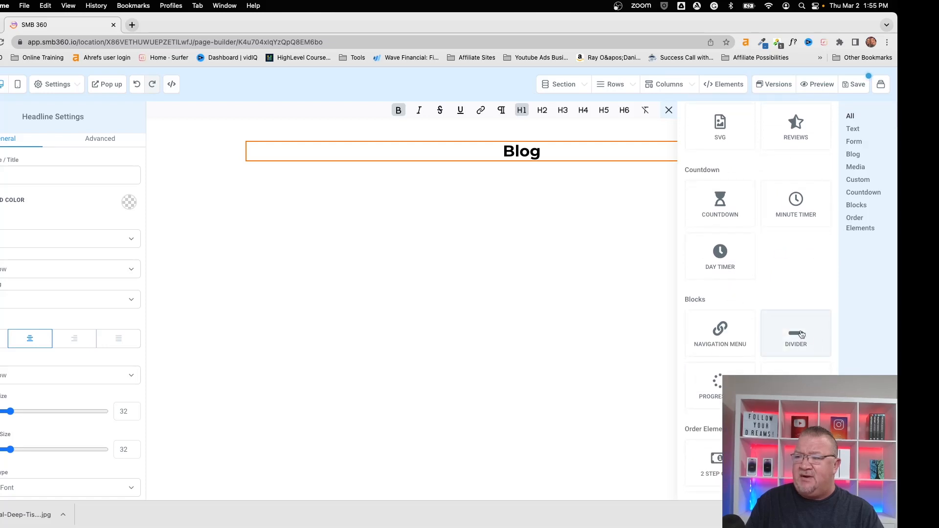
{"action": "left_click", "coordinate": [795, 333]}
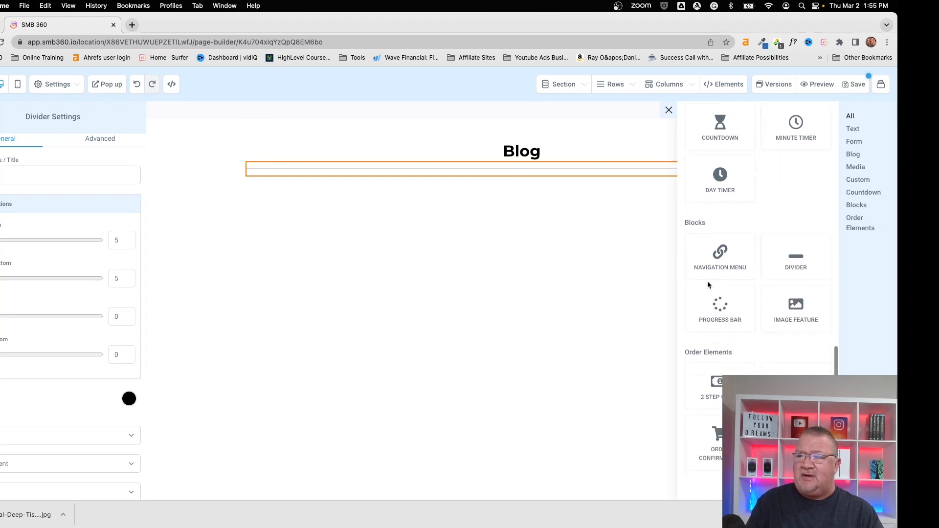
{"action": "scroll", "scroll_direction": "up", "scroll_amount": 3}
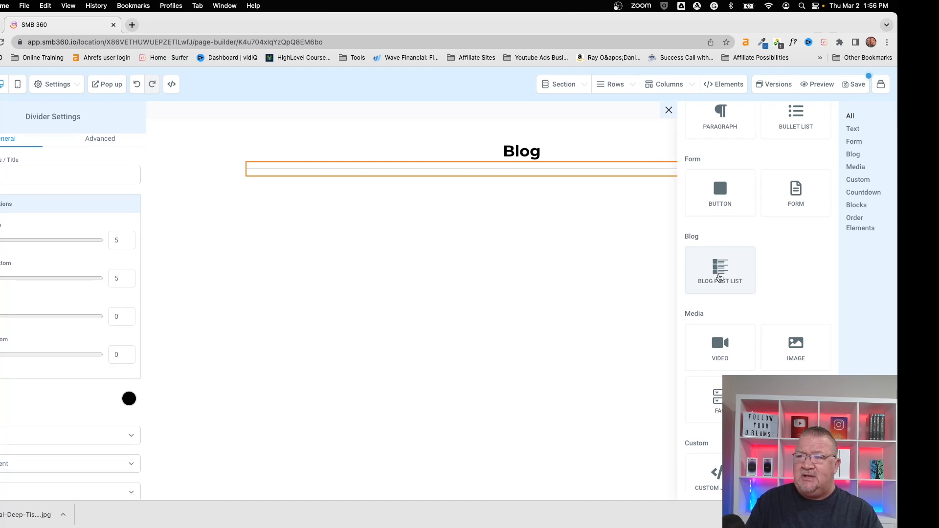
- Insert a Blog Post List element under the divider, showing three sample posts
{"action": "left_click", "coordinate": [719, 270]}
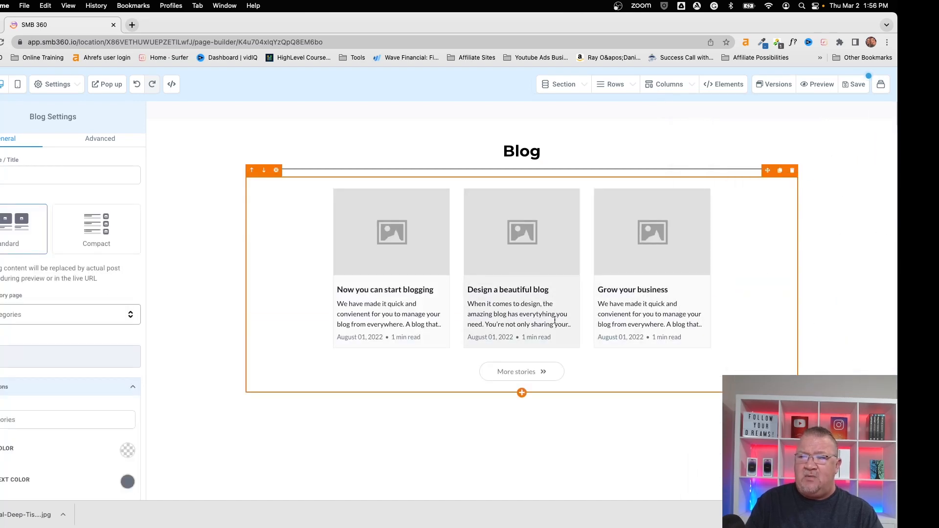
{"action": "mouse_move", "coordinate": [525, 258]}
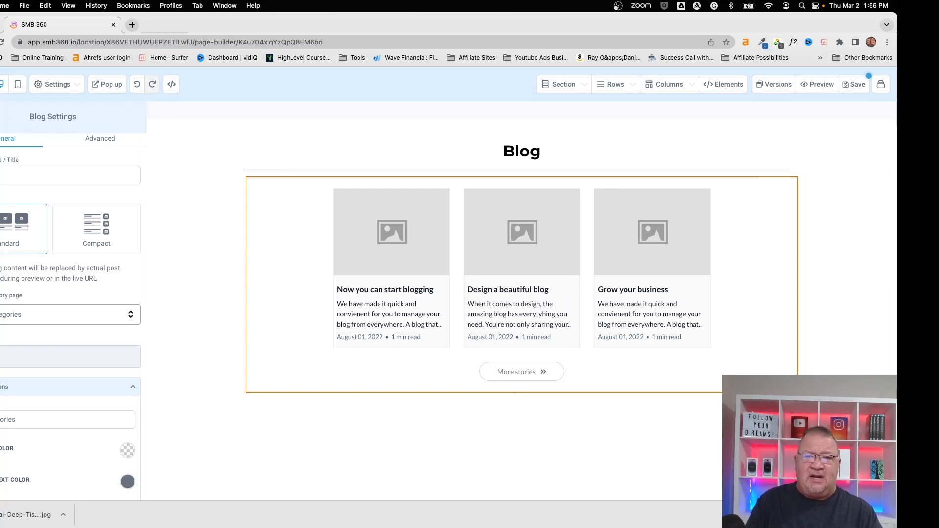
{"action": "scroll", "scroll_direction": "down", "scroll_amount": 3}
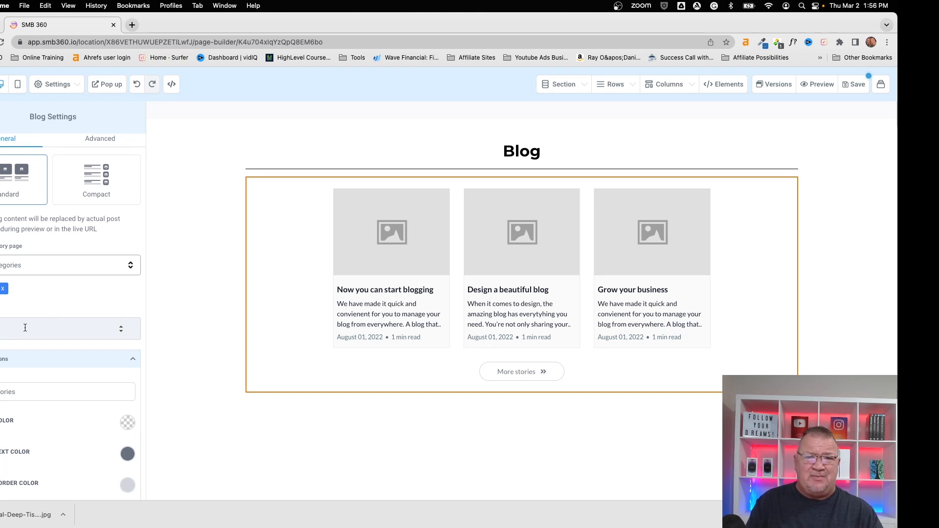
{"action": "scroll", "scroll_direction": "down", "scroll_amount": 3}
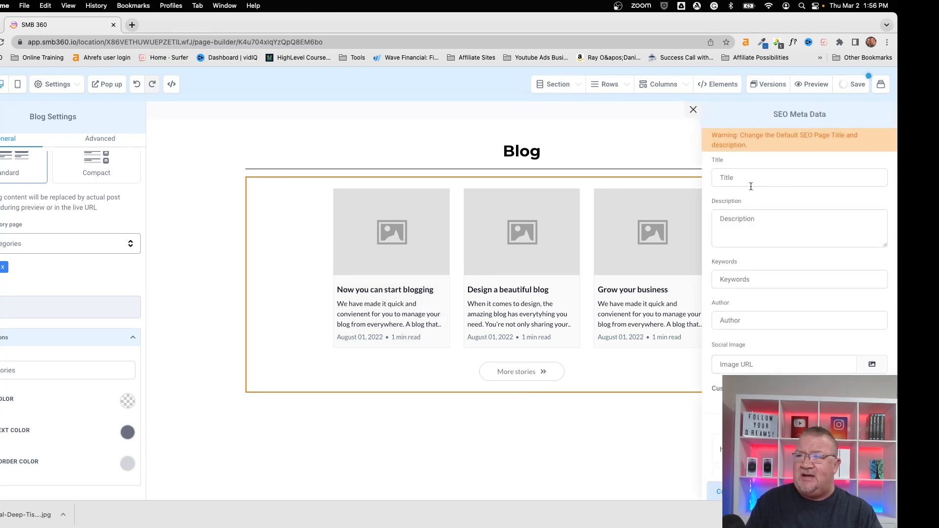
- Enter 'Blog' as the page's SEO meta title and save it
{"action": "type", "text": "Blog"}
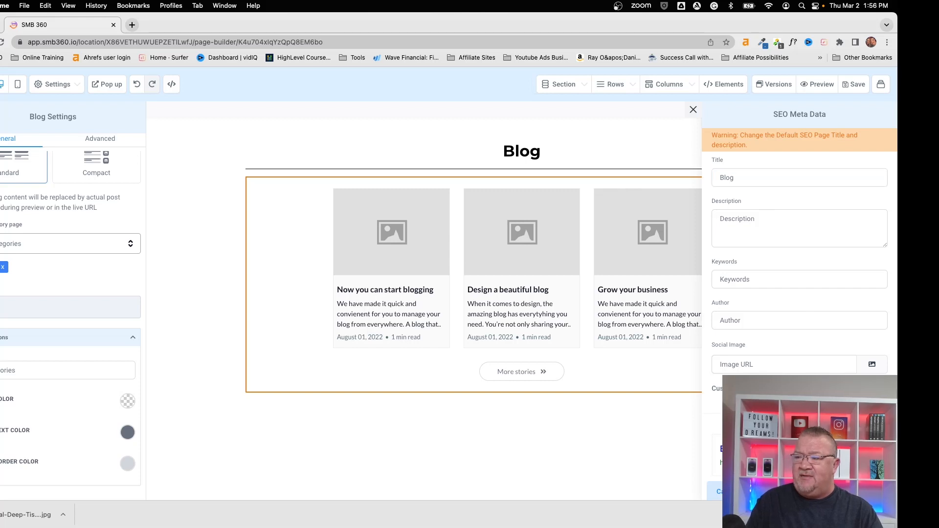
{"action": "left_click", "coordinate": [693, 110]}
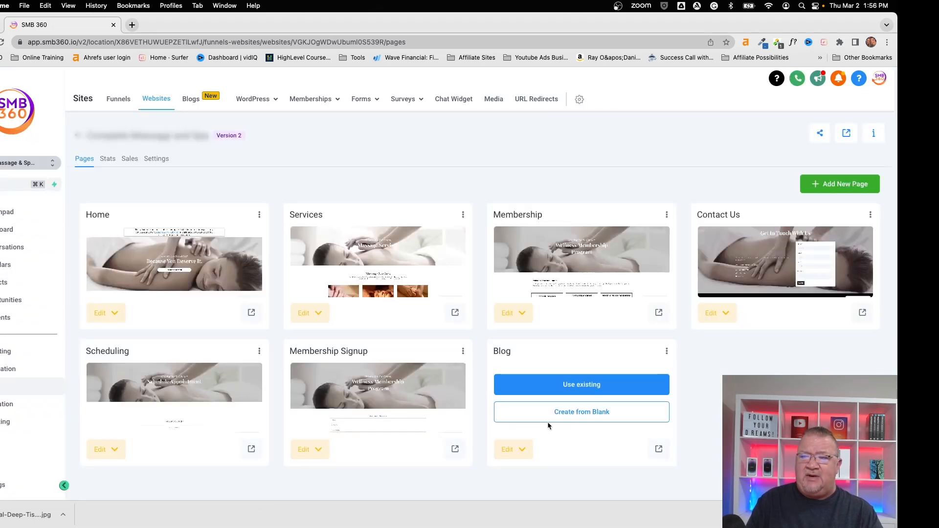
- Edit the Complete Massage and Spa Home page and select its four-item navigation menu
{"action": "left_click", "coordinate": [581, 411]}
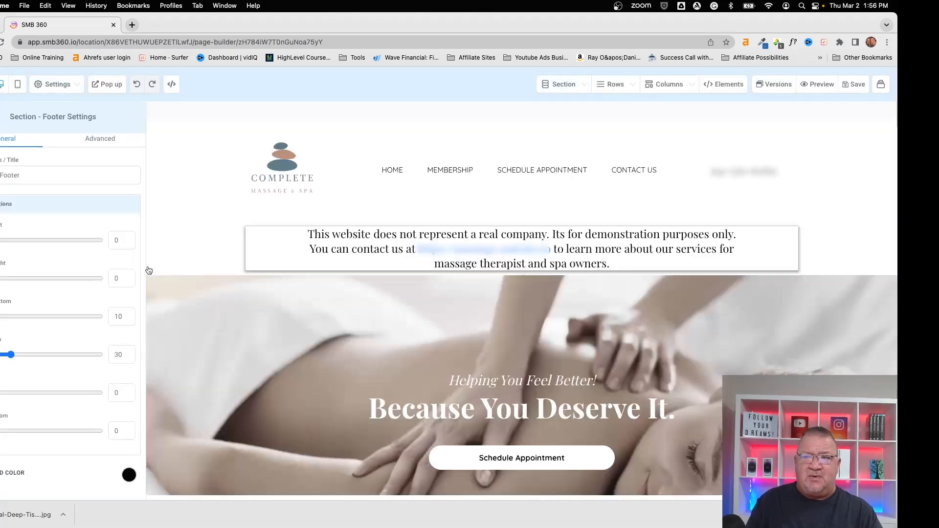
{"action": "left_click", "coordinate": [450, 170]}
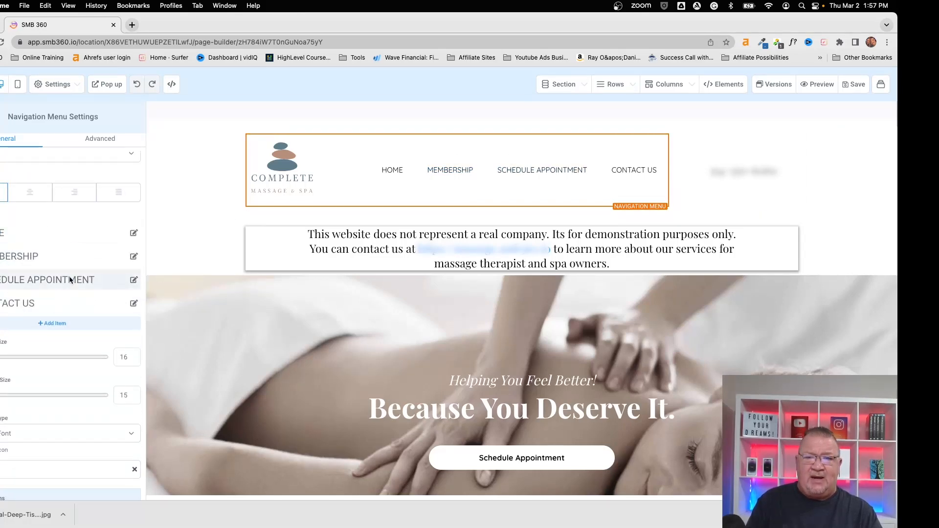
- Add a BLOG menu item that goes to the Blog page, second after HOME
{"action": "left_click", "coordinate": [52, 322]}
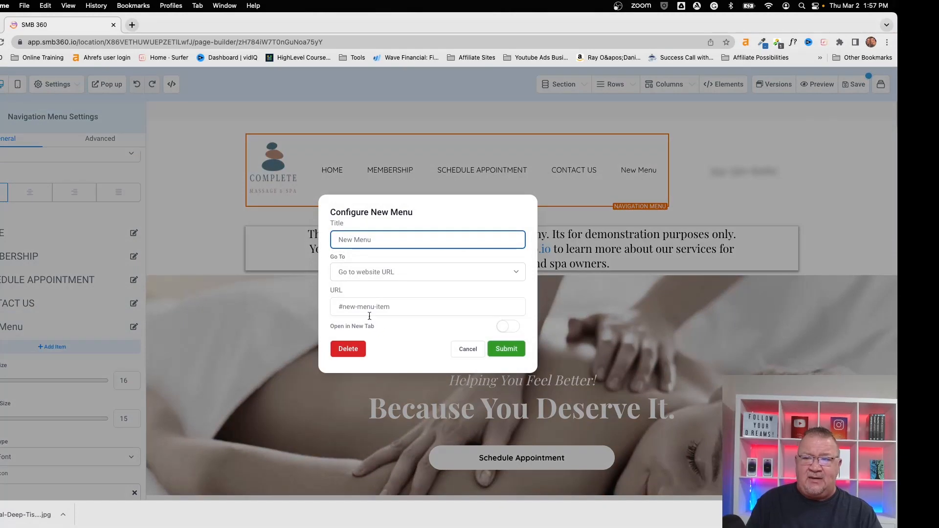
{"action": "triple_click", "coordinate": [426, 239]}
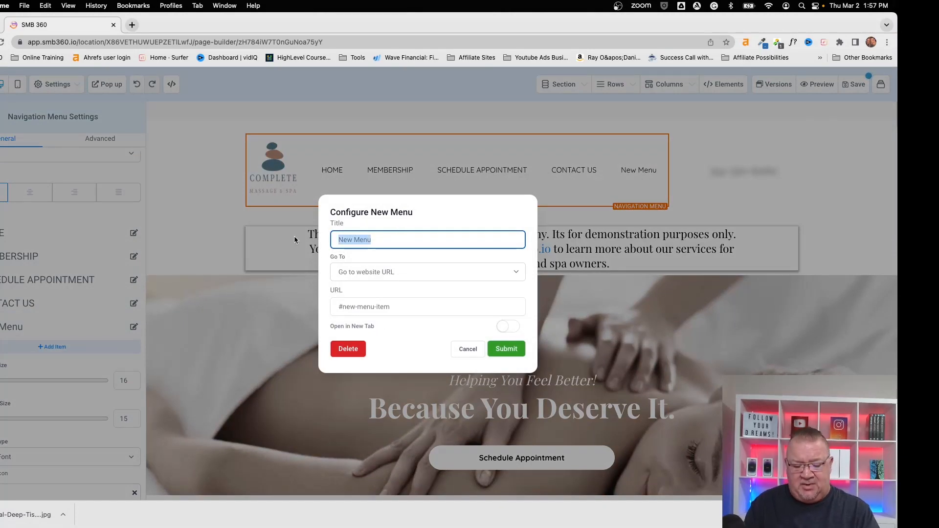
{"action": "type", "text": "BLOG"}
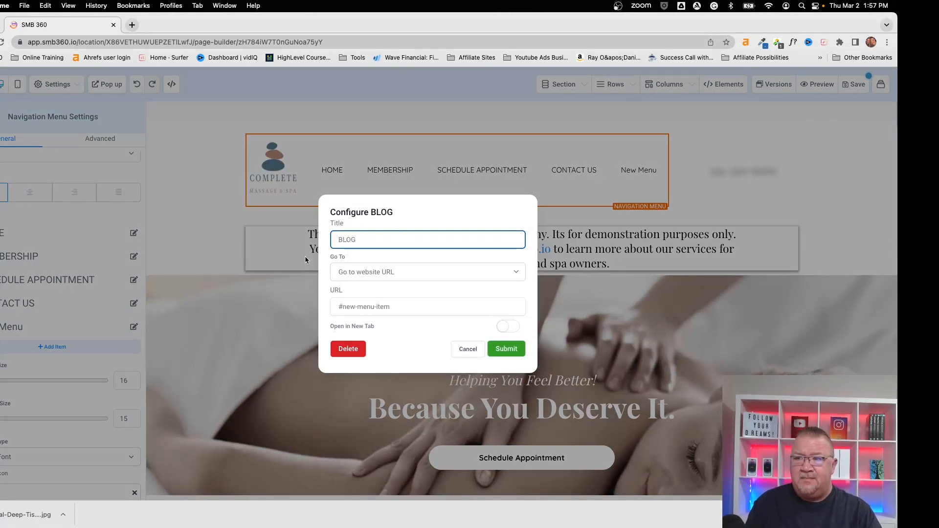
{"action": "left_click", "coordinate": [426, 272]}
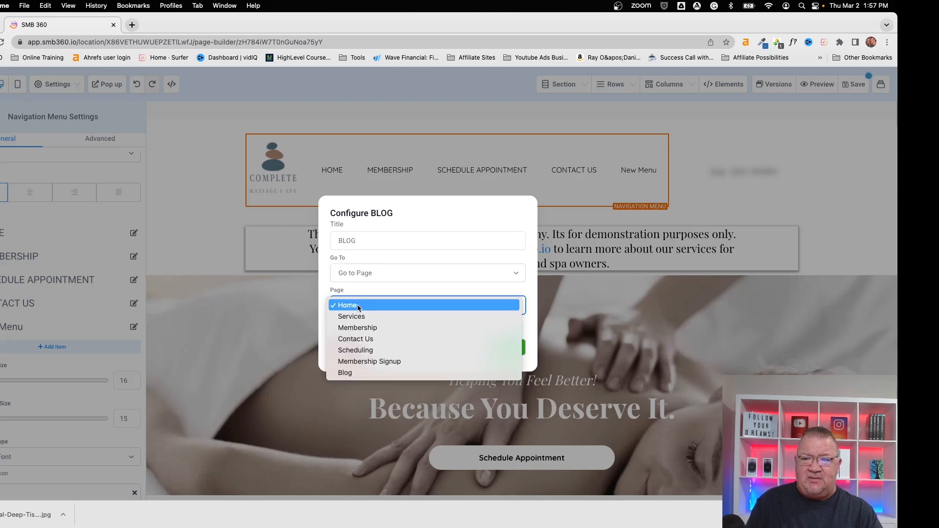
{"action": "left_click", "coordinate": [344, 373]}
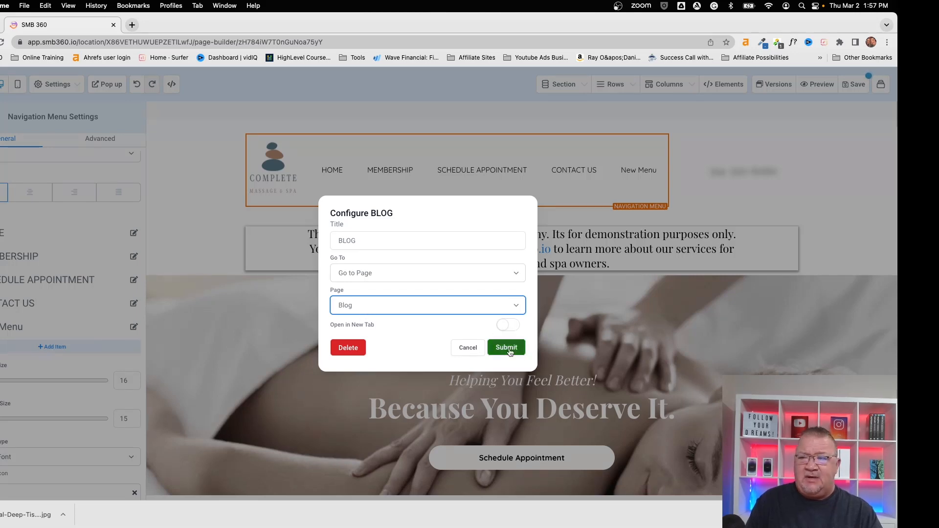
{"action": "left_click", "coordinate": [505, 347]}
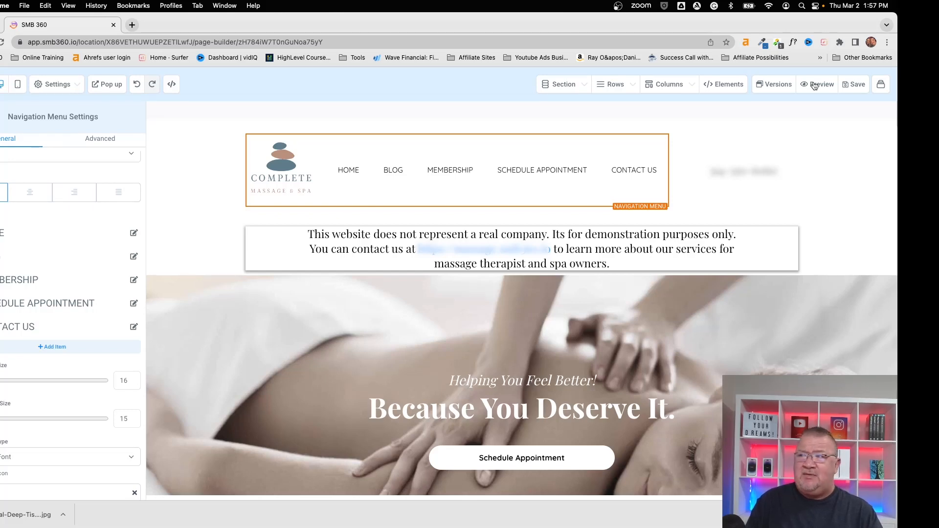
- Preview the home page and follow BLOG to the Clinical Deep Tissue Massage listing
{"action": "left_click", "coordinate": [821, 84]}
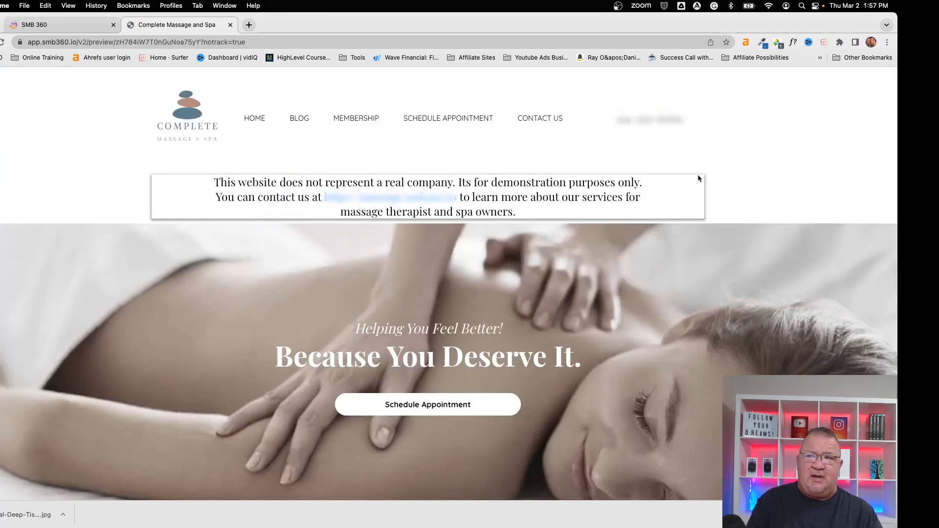
{"action": "mouse_move", "coordinate": [290, 135]}
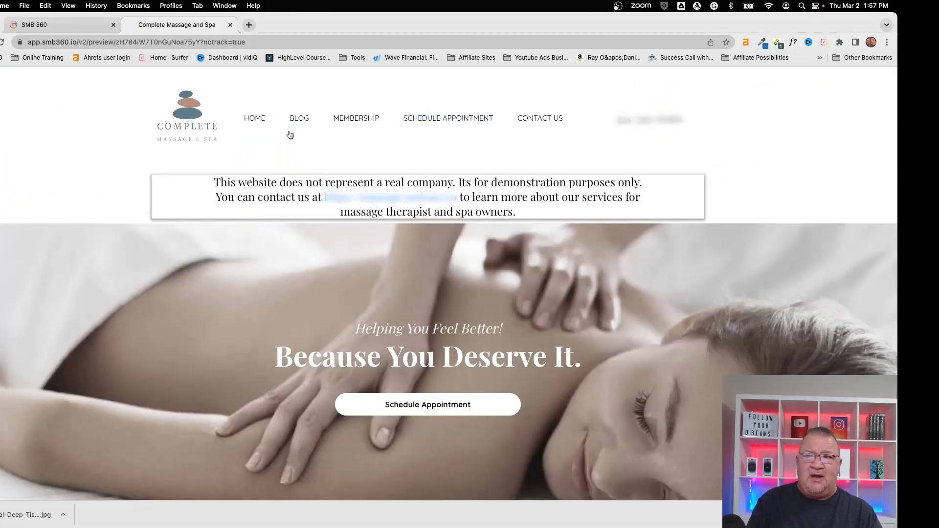
{"action": "left_click", "coordinate": [299, 118]}
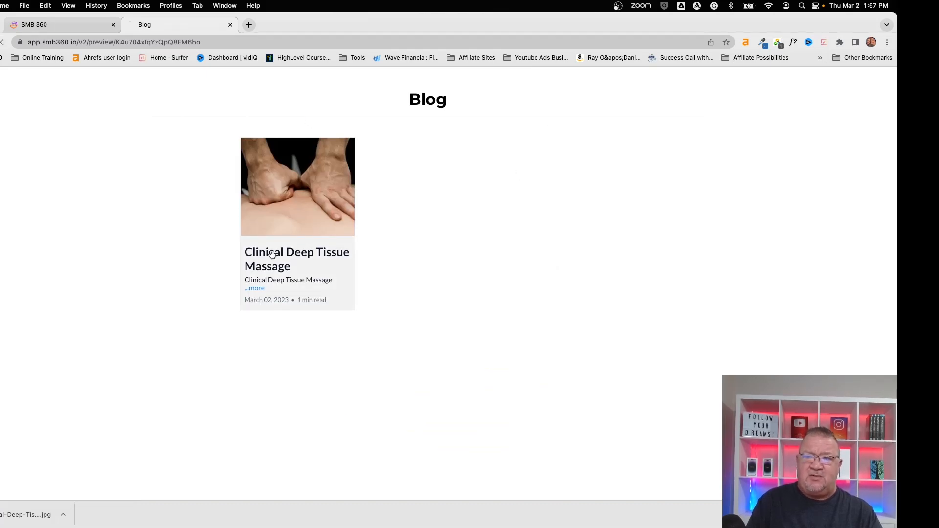
{"action": "left_click", "coordinate": [296, 258]}
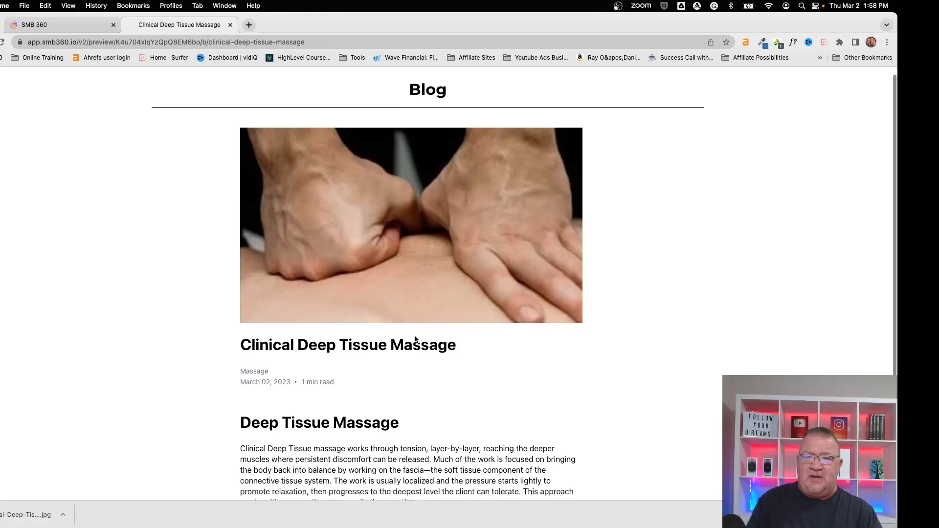
{"action": "scroll", "scroll_direction": "down", "scroll_amount": 3}
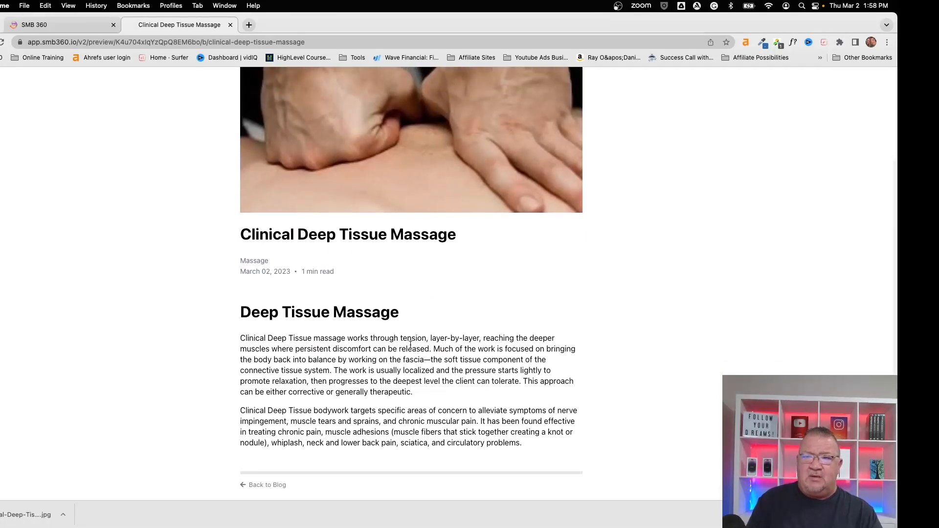
{"action": "scroll", "scroll_direction": "up", "scroll_amount": 3}
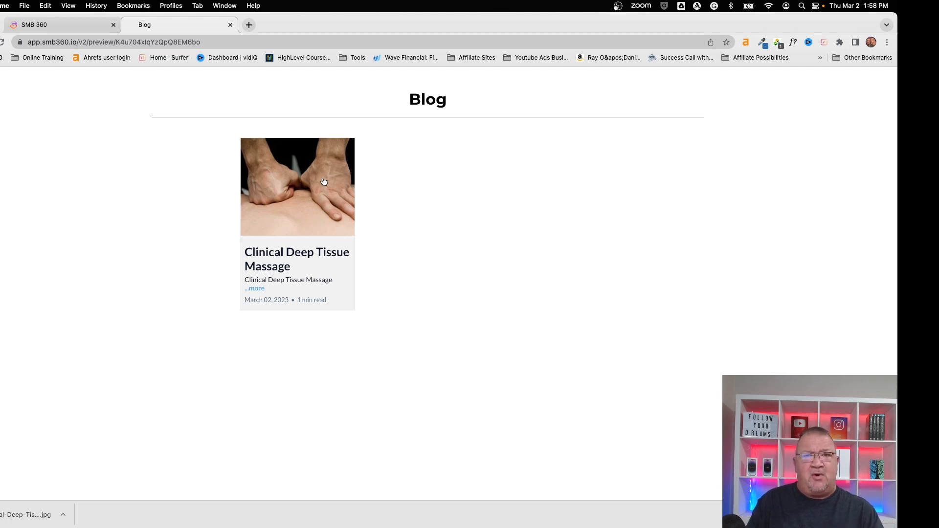
{"action": "mouse_move", "coordinate": [333, 315]}
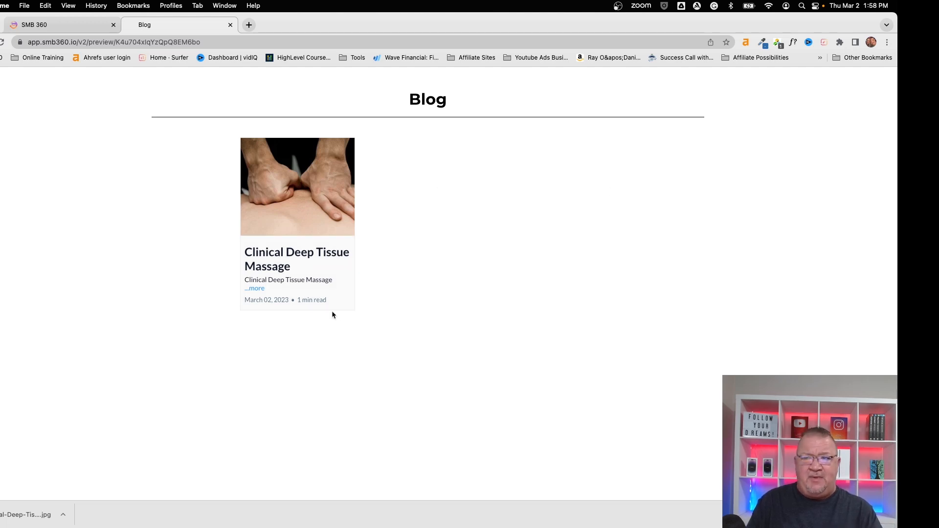
{"action": "mouse_move", "coordinate": [368, 330]}
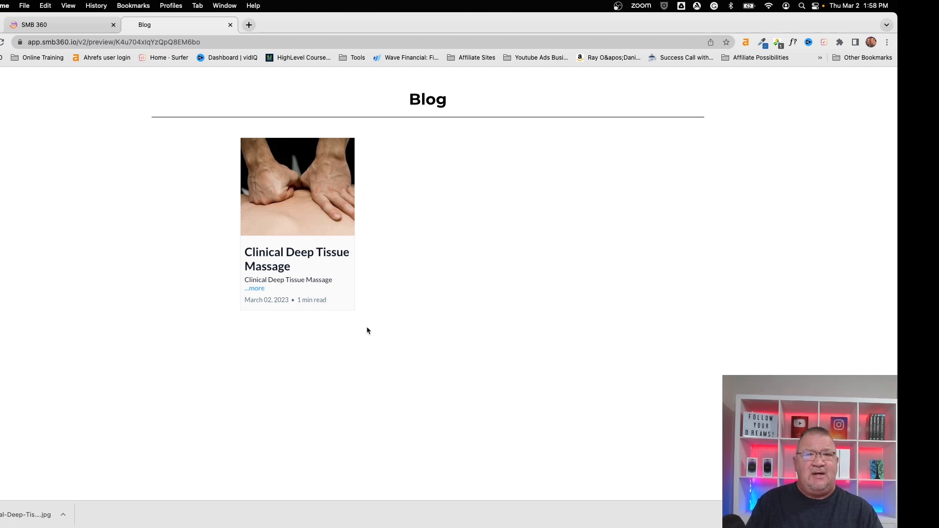
{"action": "mouse_move", "coordinate": [365, 323]}
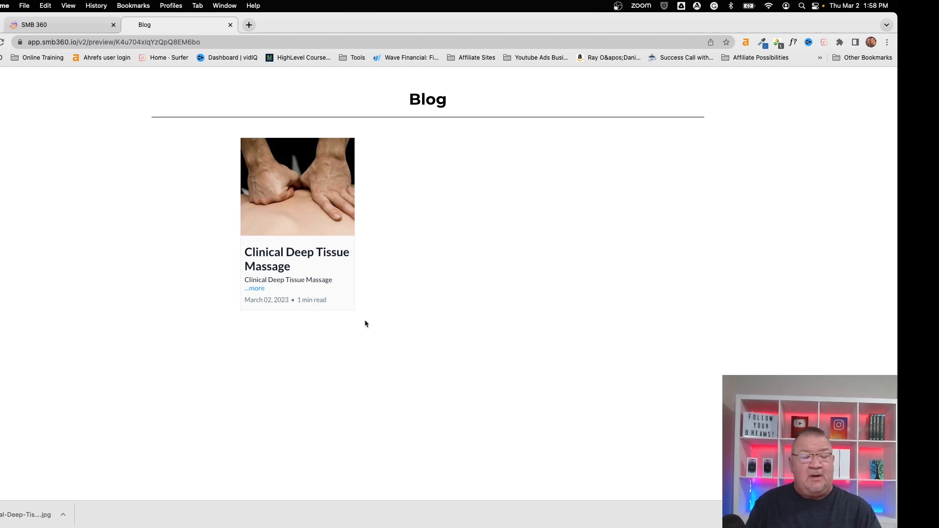